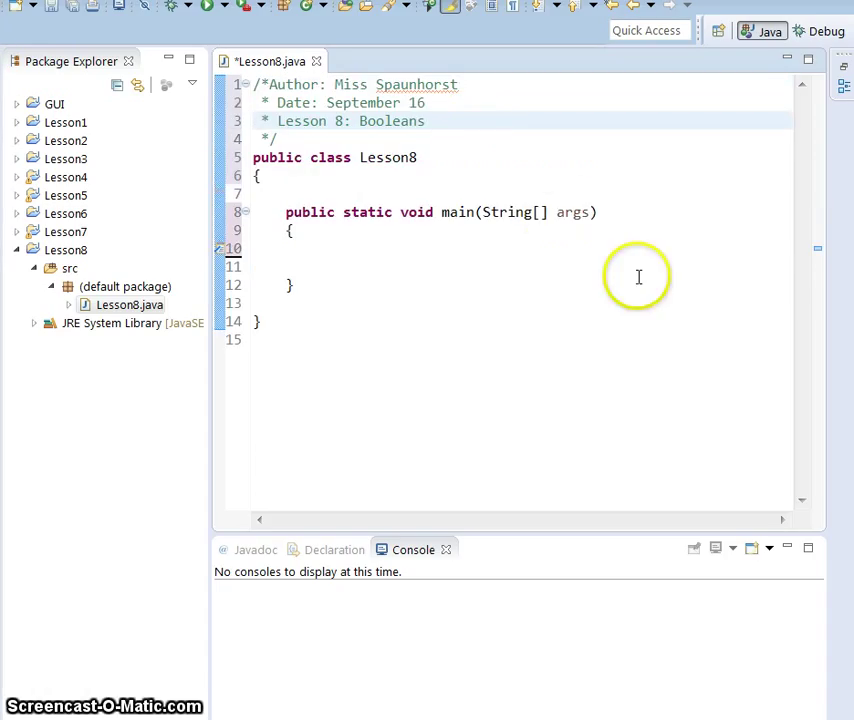
# Step: Append ': TRUE or FALSE' to the Lesson 8 header comment
pyautogui.write(':')
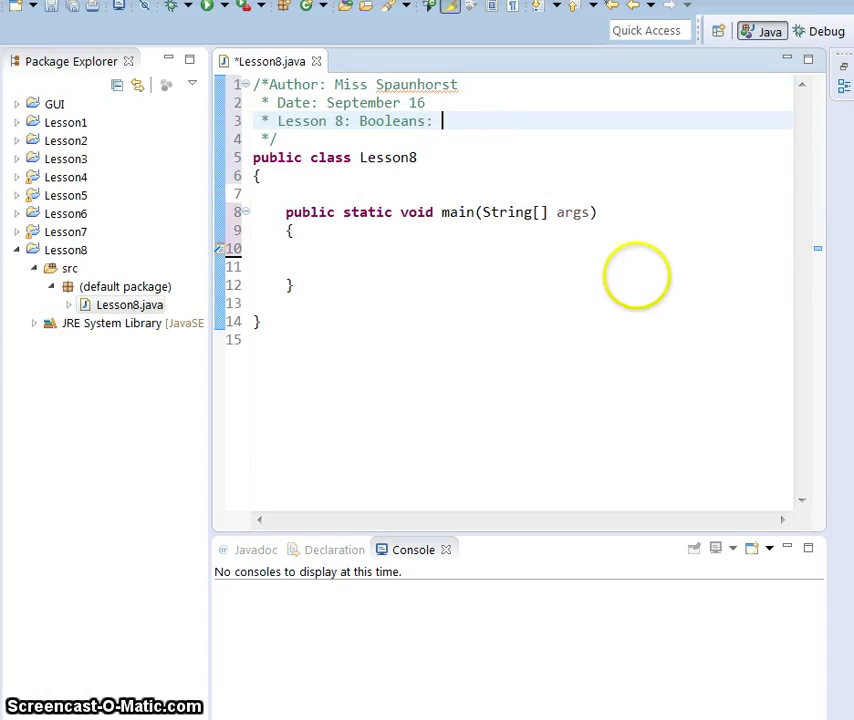
pyautogui.write('TRUE or FALSE')
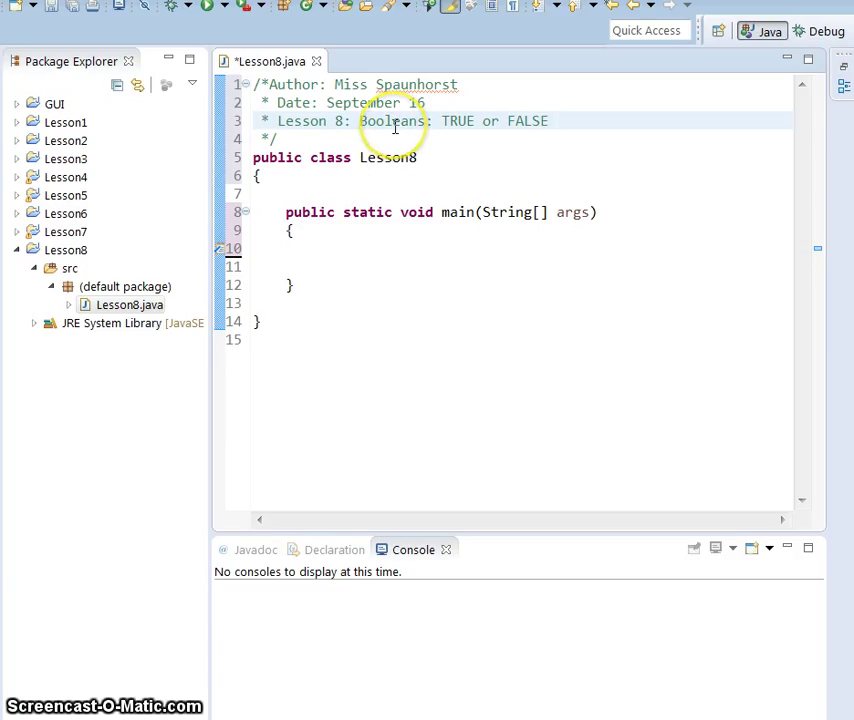
pyautogui.moveTo(486, 227)
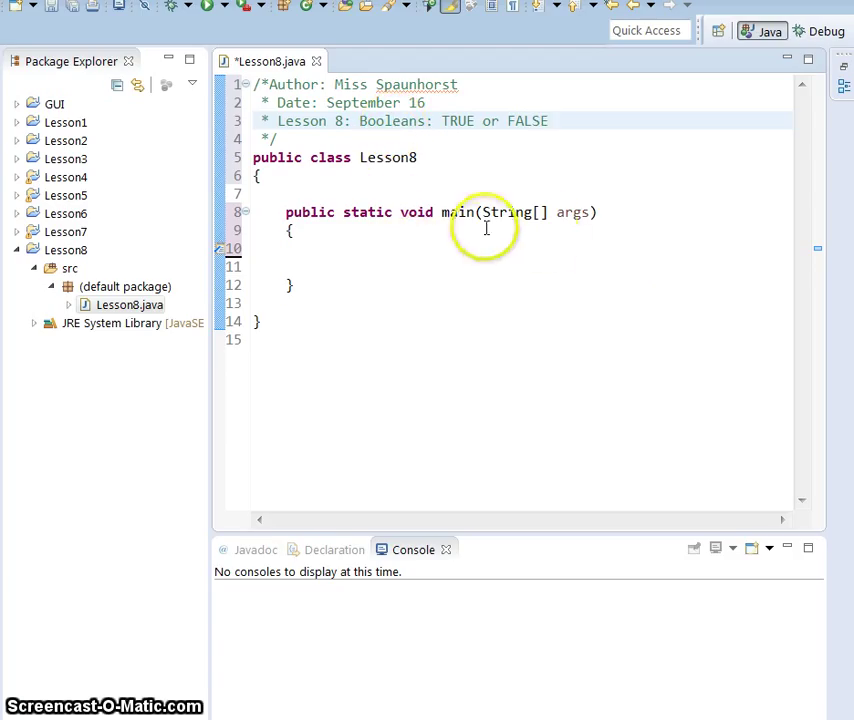
pyautogui.click(300, 248)
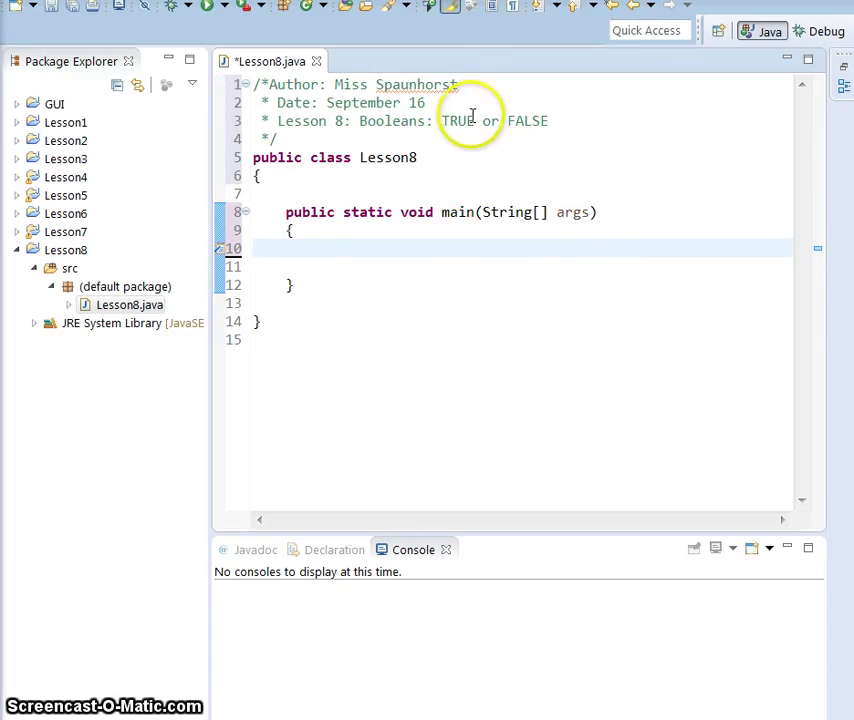
pyautogui.moveTo(510, 240)
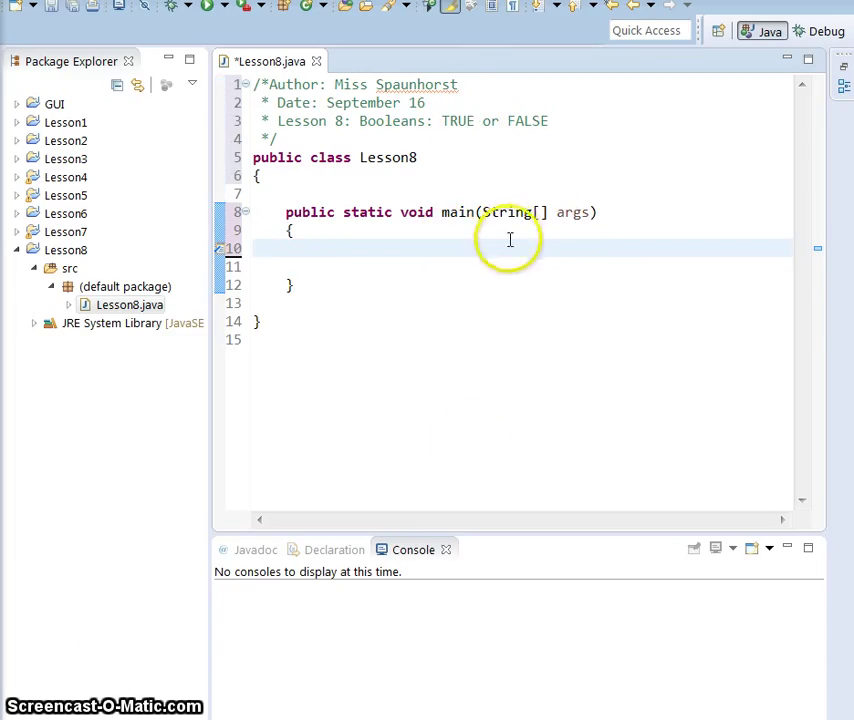
pyautogui.moveTo(510, 248)
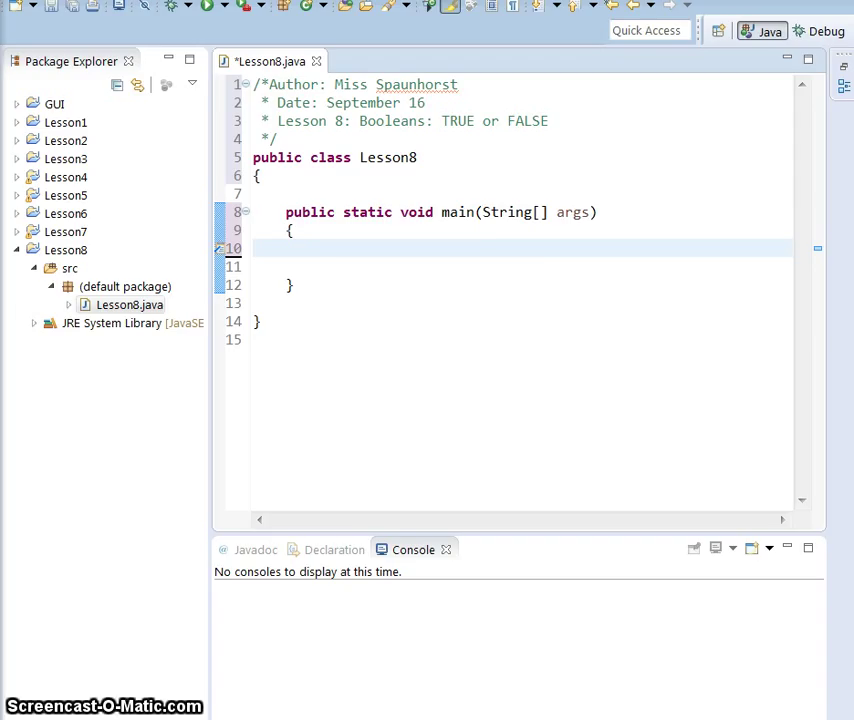
pyautogui.moveTo(507, 256)
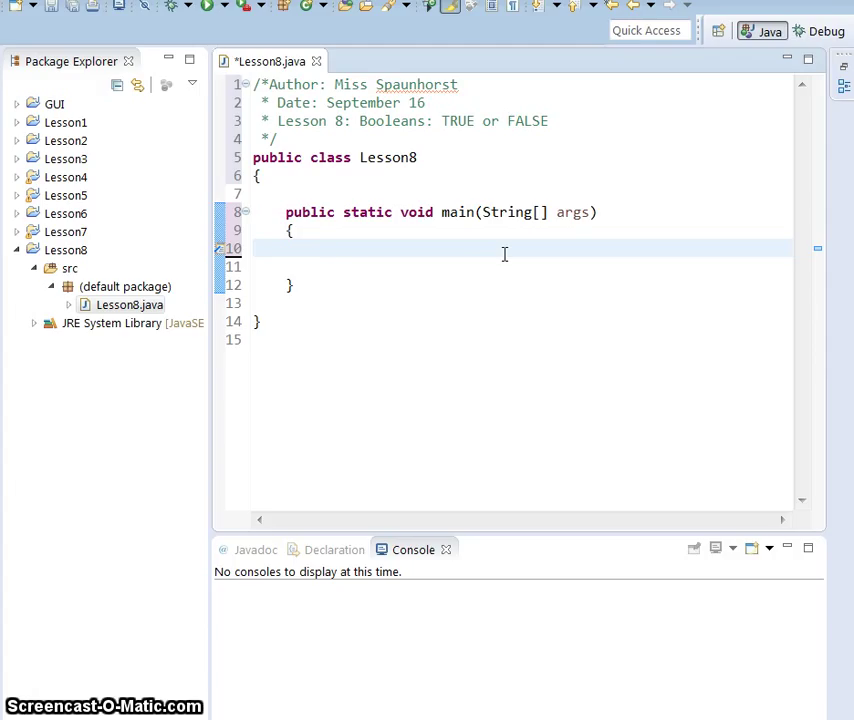
# Step: Declare int x = 37, y = 49, z = 51 and comment that booleans are true or false
pyautogui.write('int x')
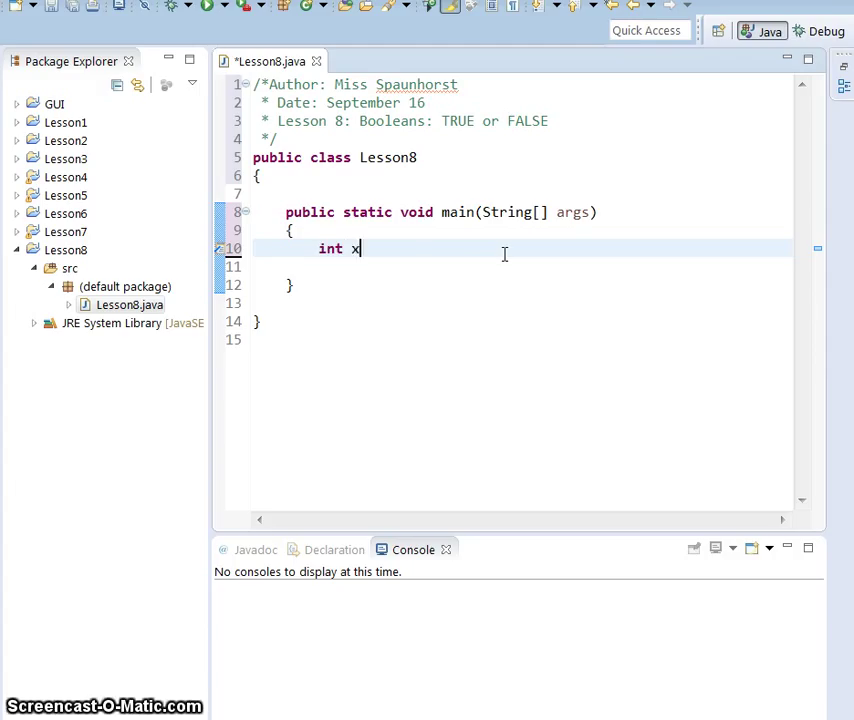
pyautogui.write('= 37;')
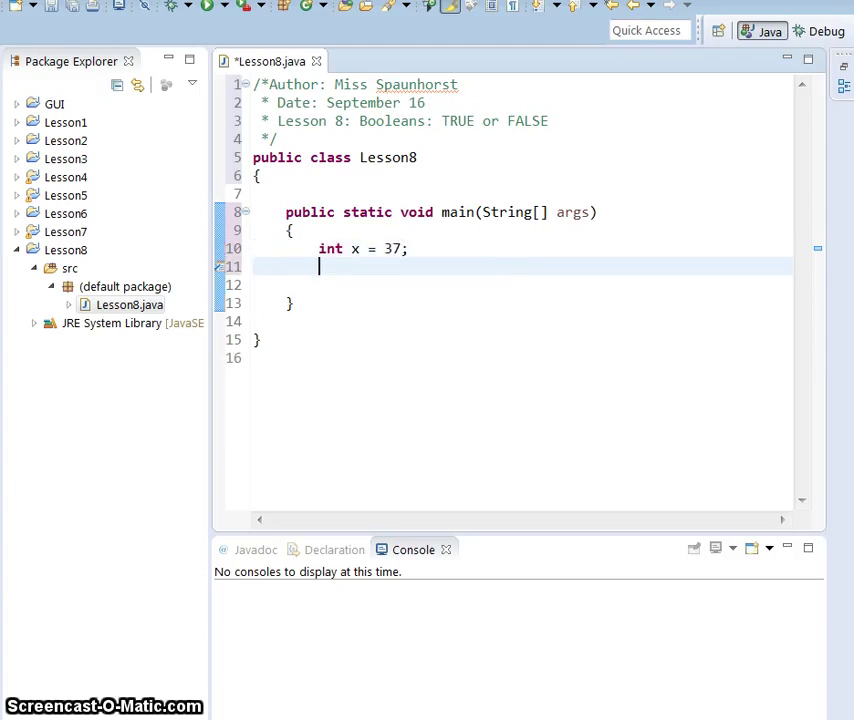
pyautogui.write('int y =')
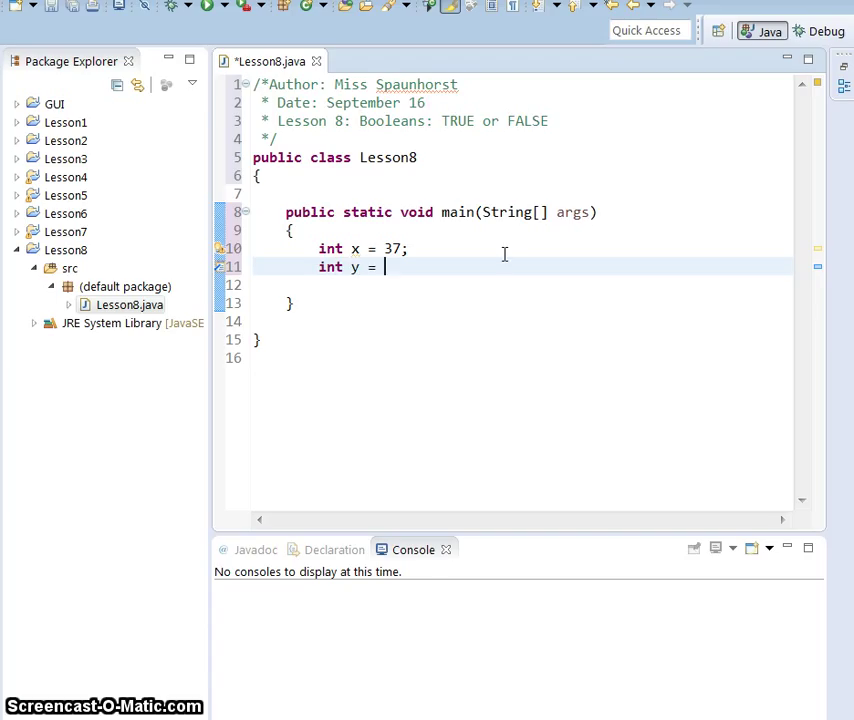
pyautogui.write('49;')
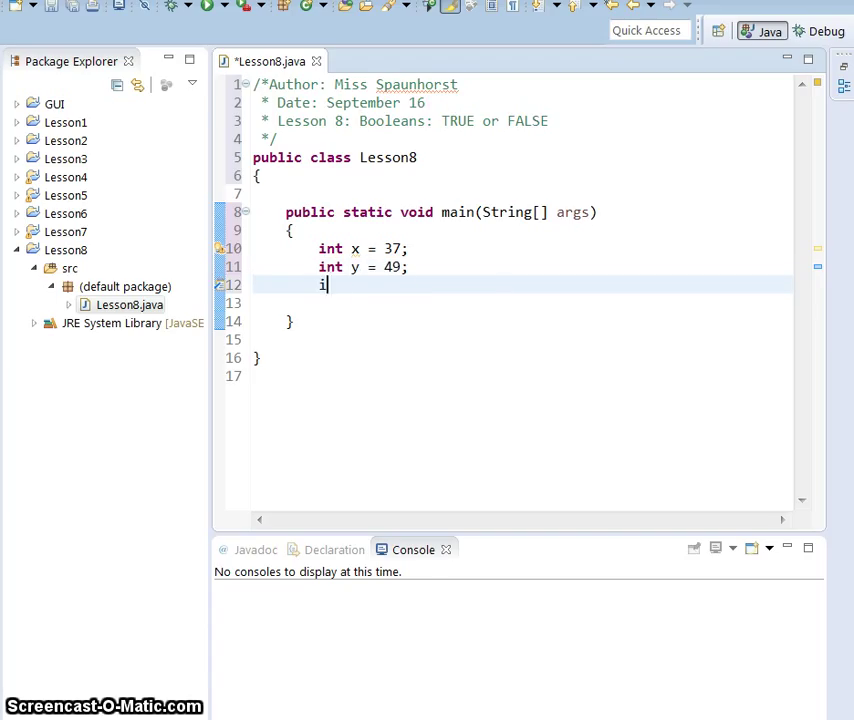
pyautogui.write('nt z =')
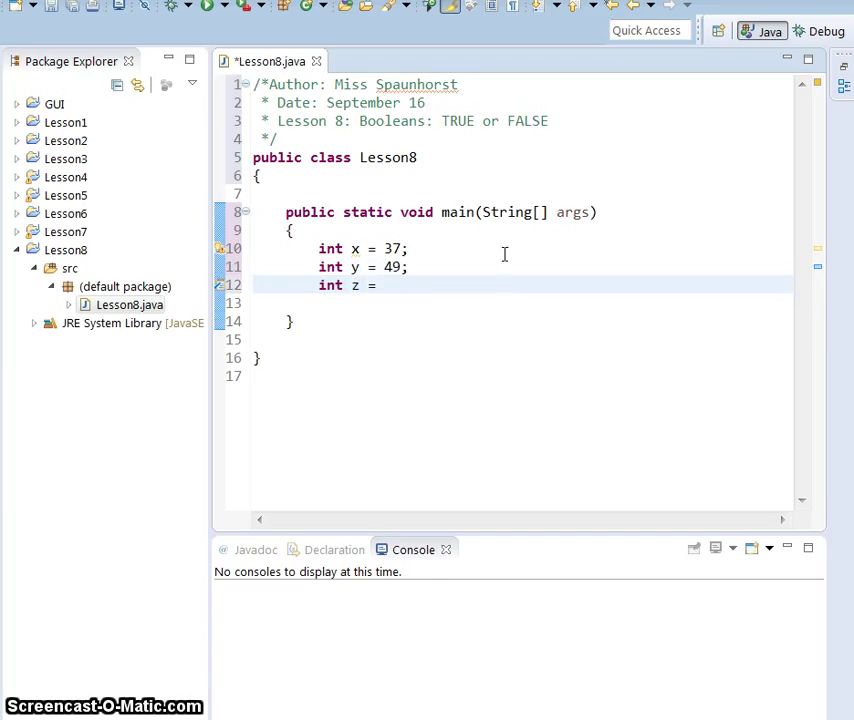
pyautogui.write('51;')
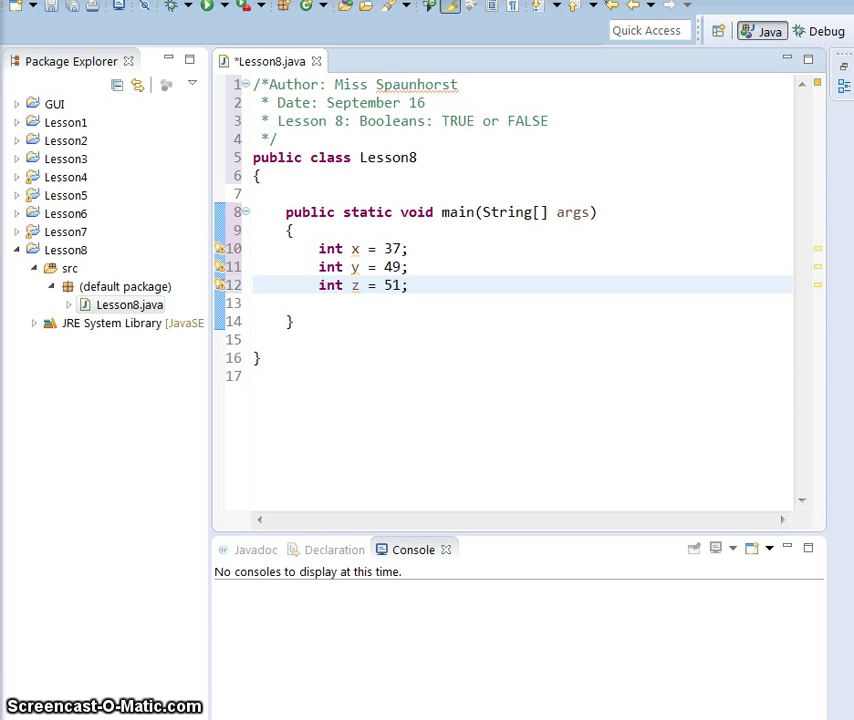
pyautogui.write('//booleans are variable types - either true or false')
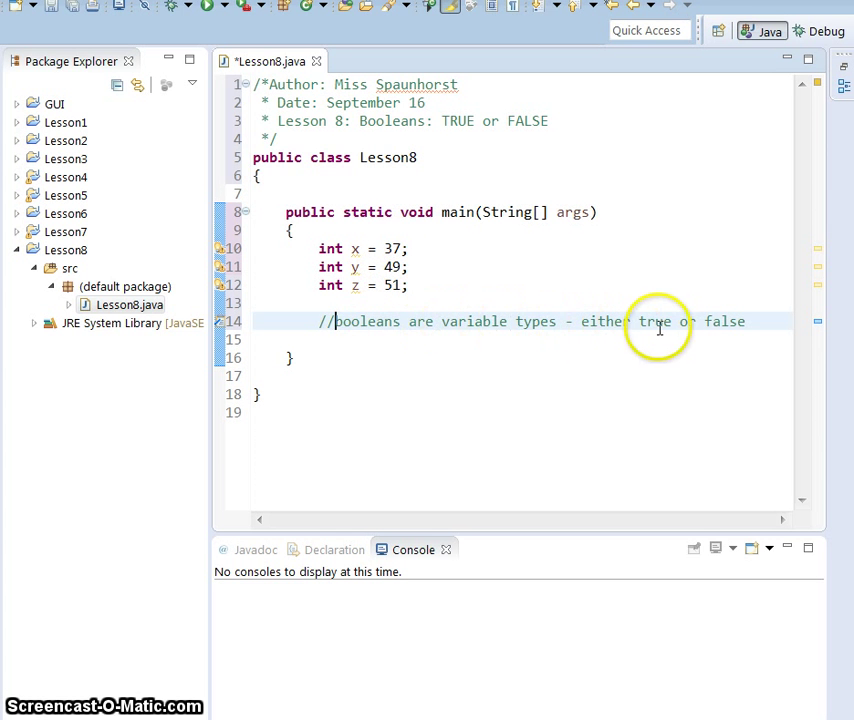
pyautogui.moveTo(717, 398)
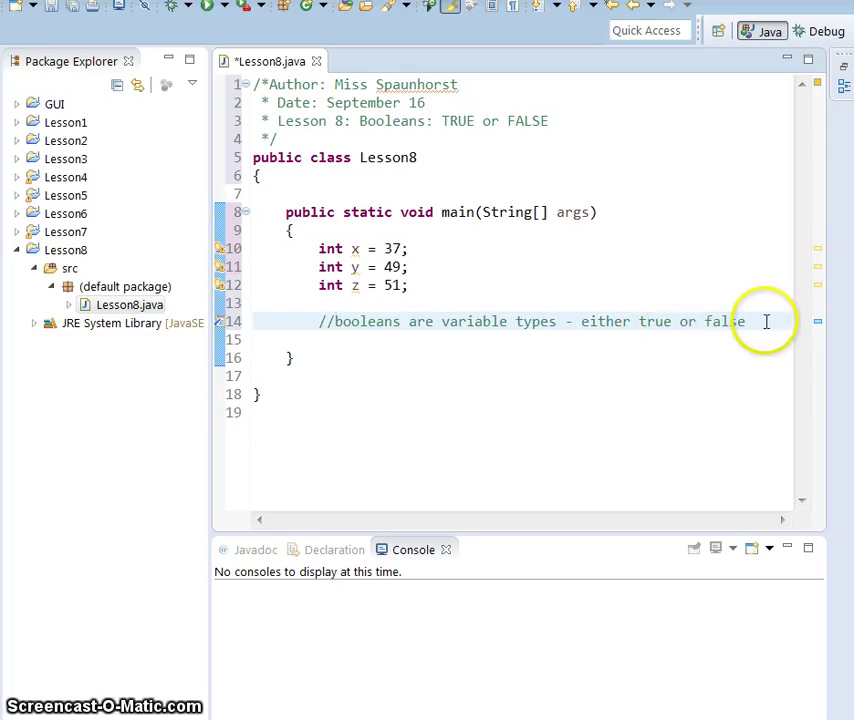
# Step: Add boolean b = (x<y) commented //true, and print b with System.out.println
pyautogui.write('boo')
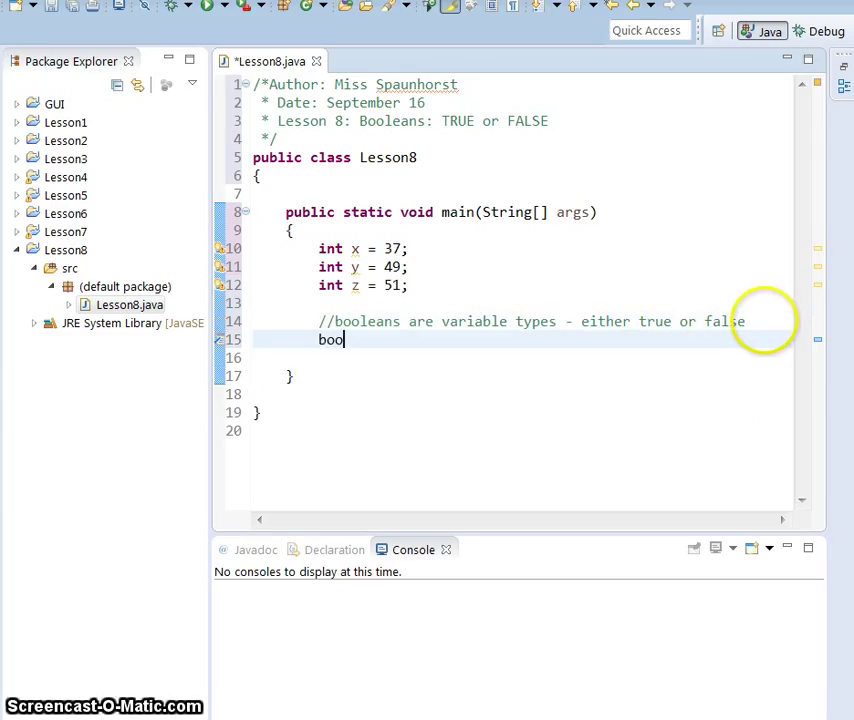
pyautogui.write('lean b =')
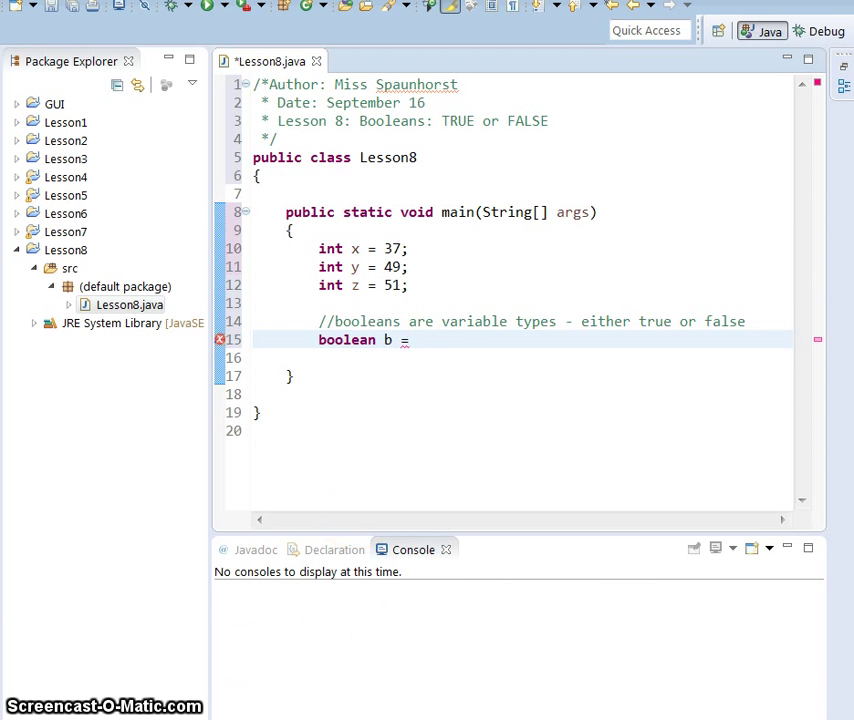
pyautogui.moveTo(405, 389)
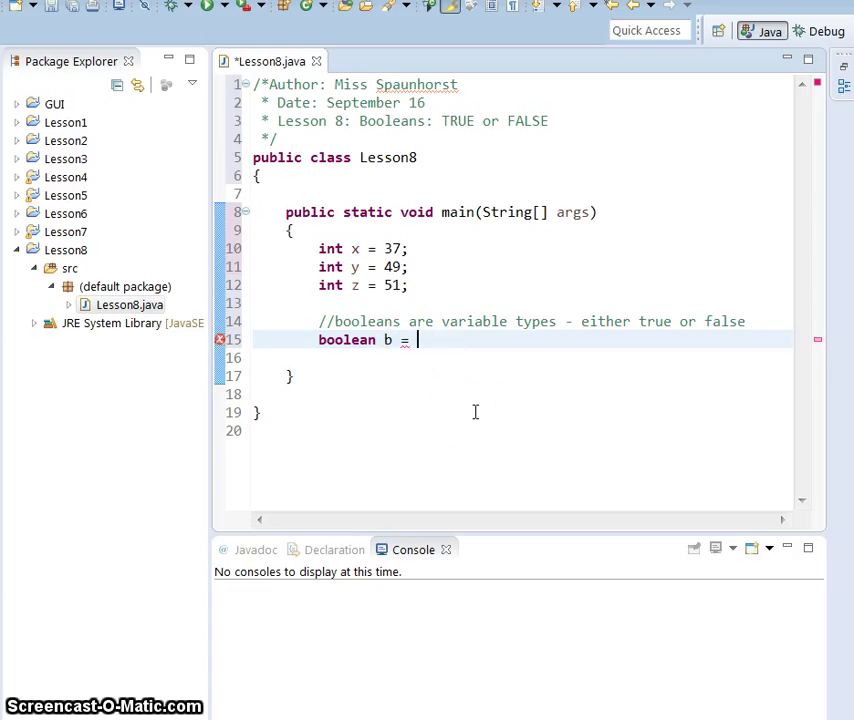
pyautogui.write('()')
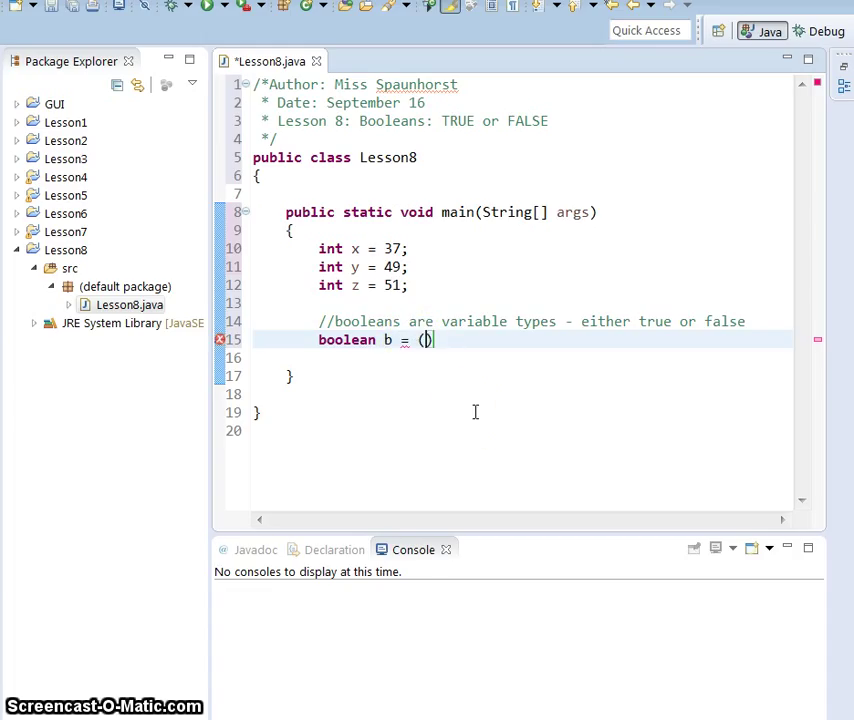
pyautogui.write(')')
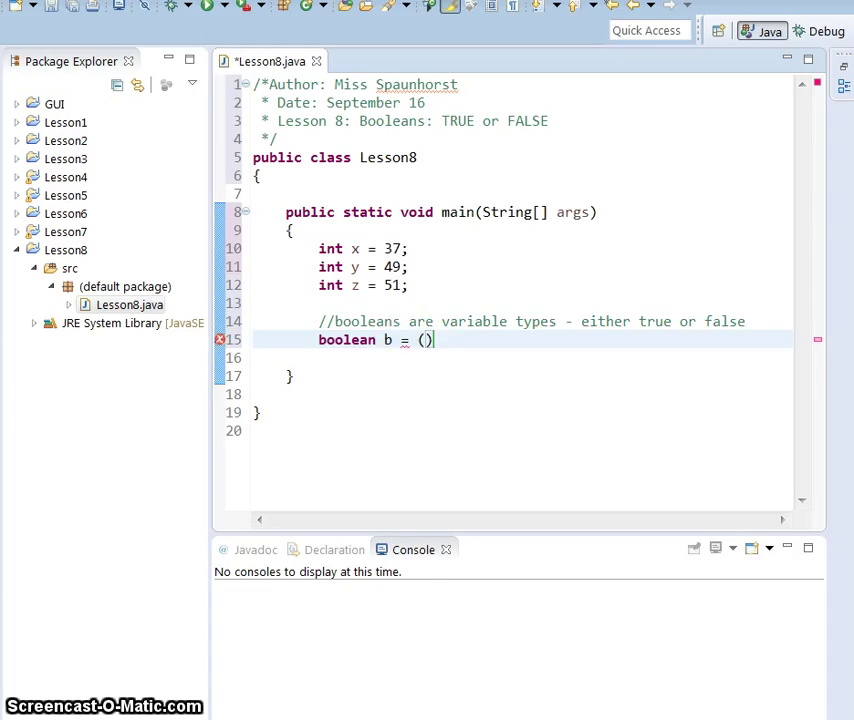
pyautogui.write('x<')
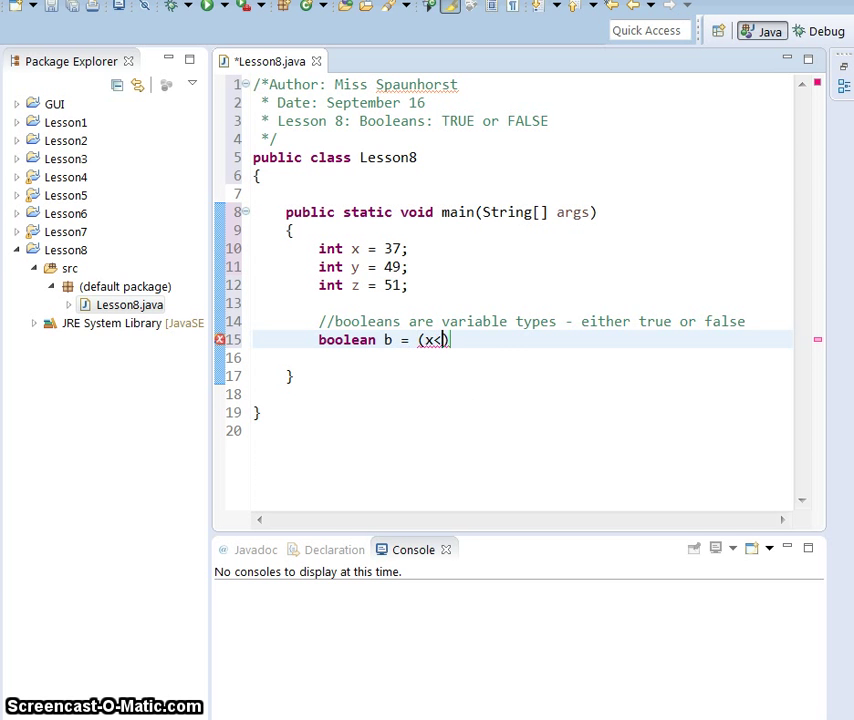
pyautogui.write('<y);')
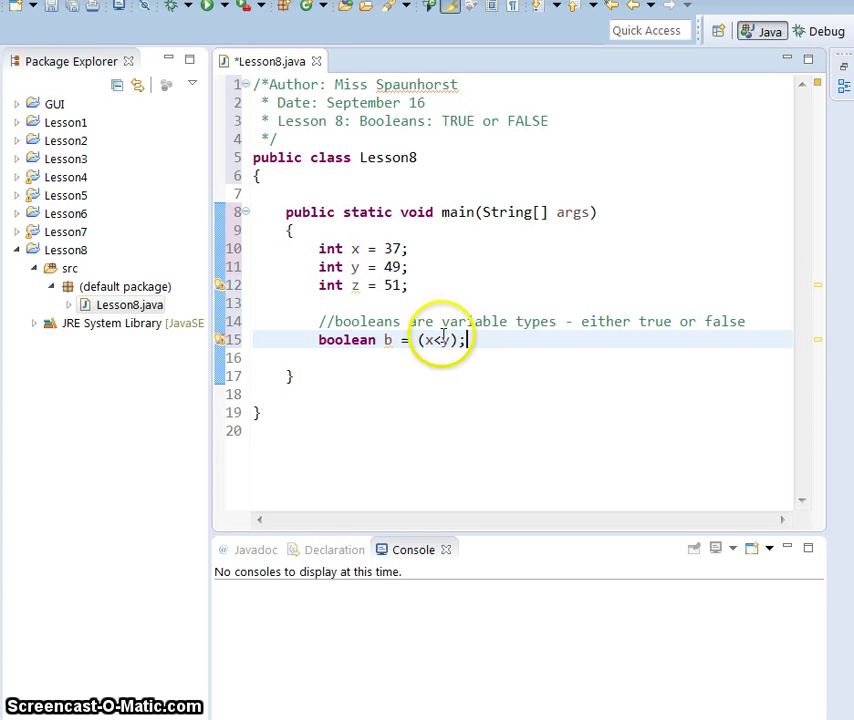
pyautogui.write('//true')
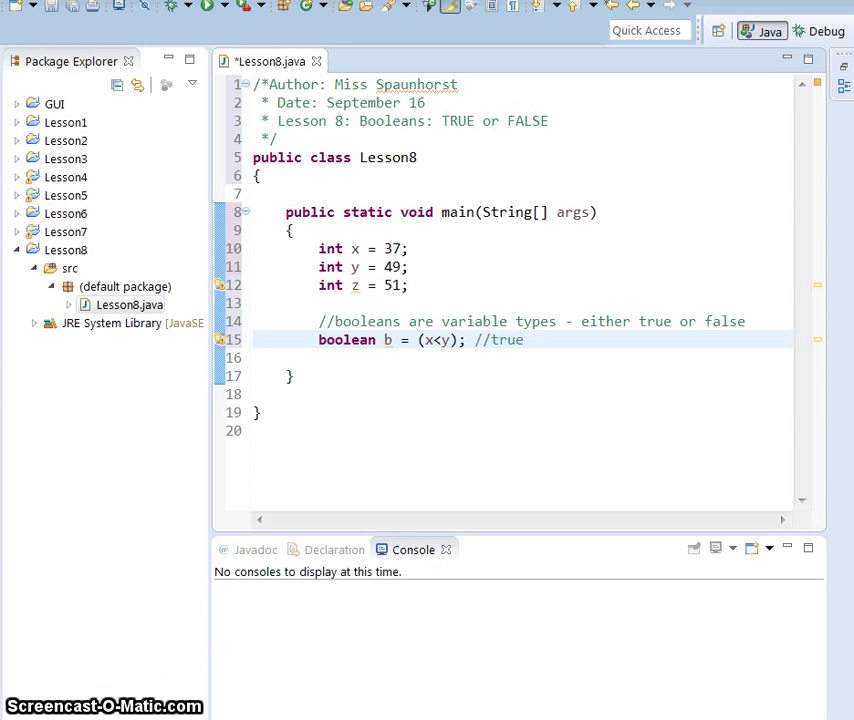
pyautogui.moveTo(576, 342)
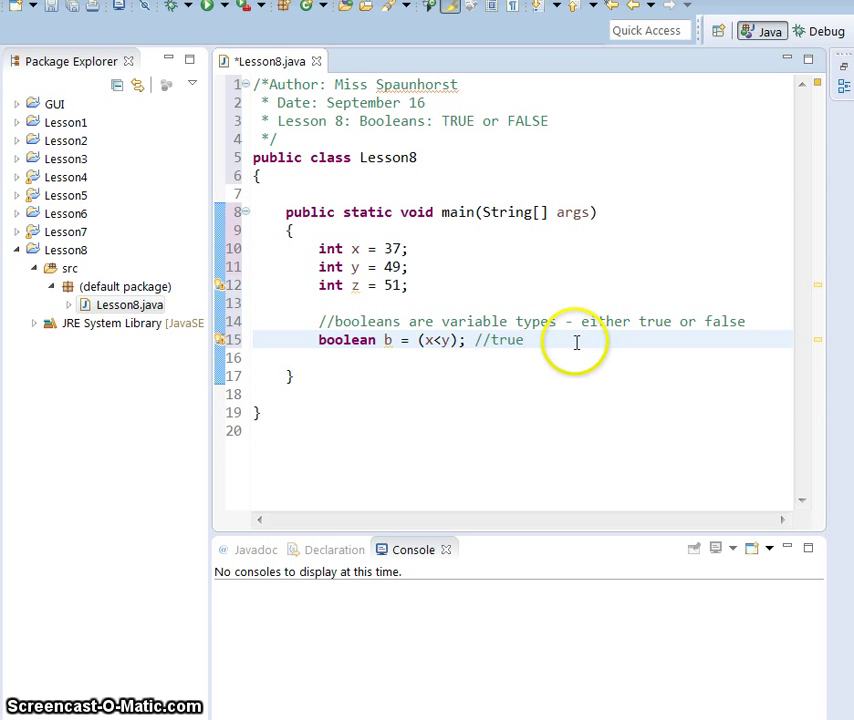
pyautogui.write('System.out.rpintln(')
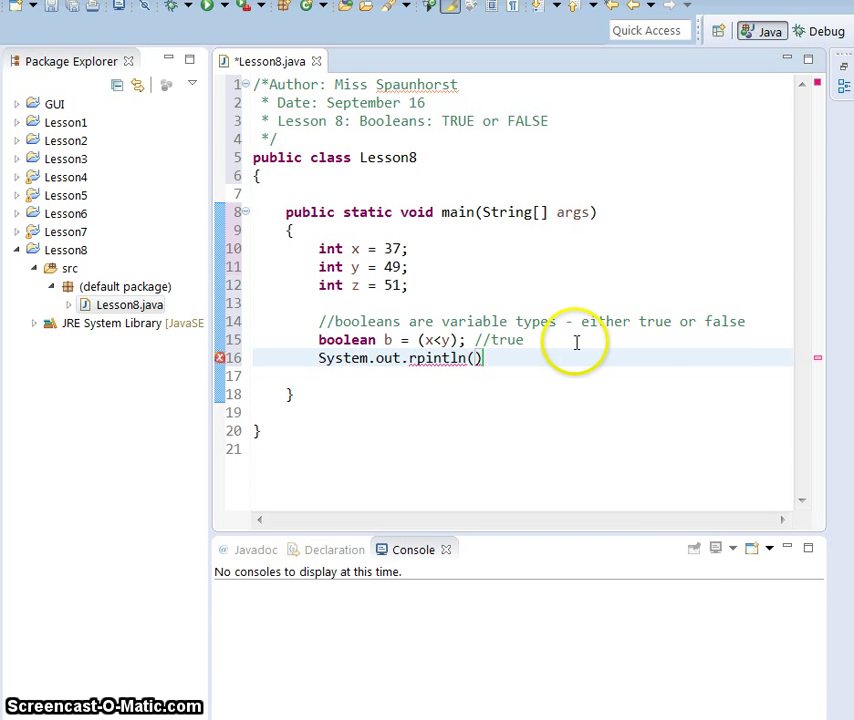
pyautogui.write('b')
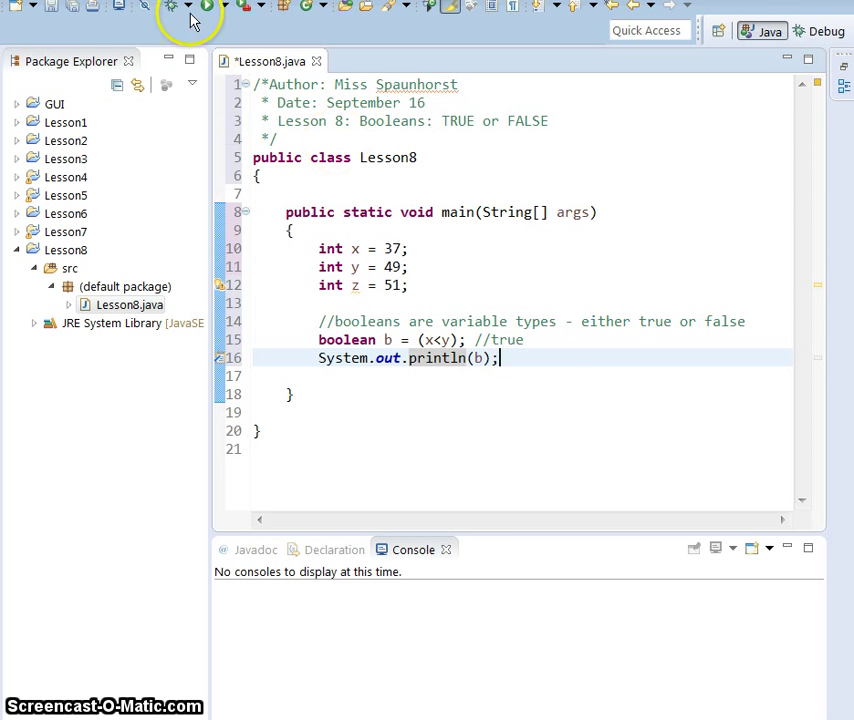
# Step: Run the program to print true, then add boolean balloon = (x>y) commented //false
pyautogui.click(204, 6)
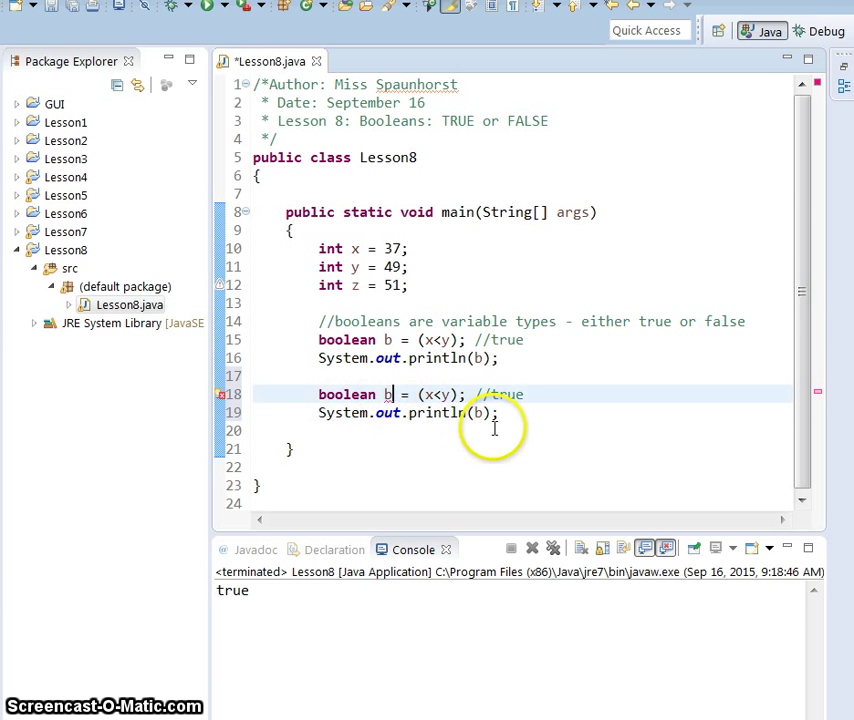
pyautogui.write('alloon')
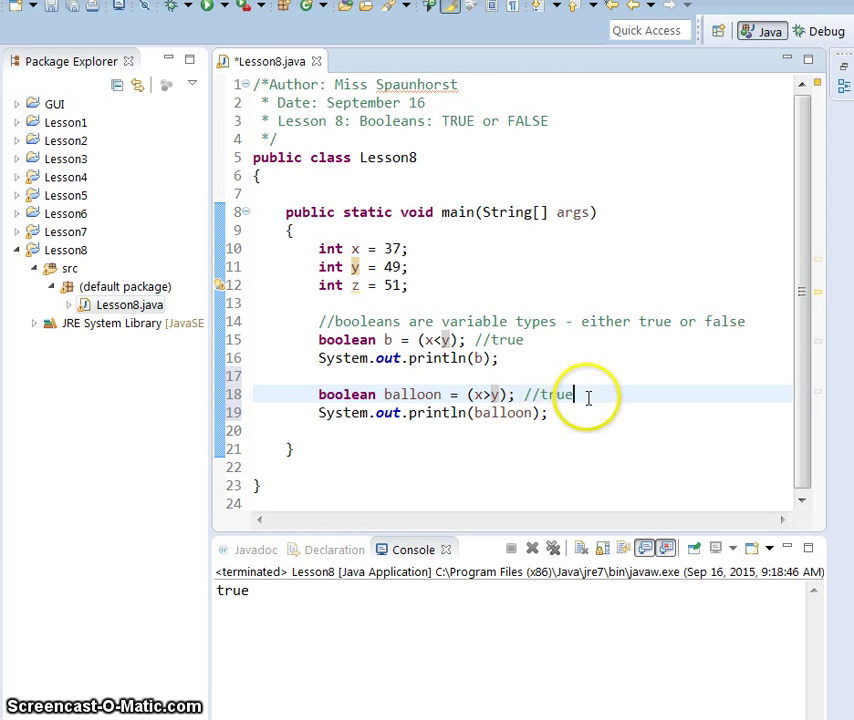
pyautogui.write('false')
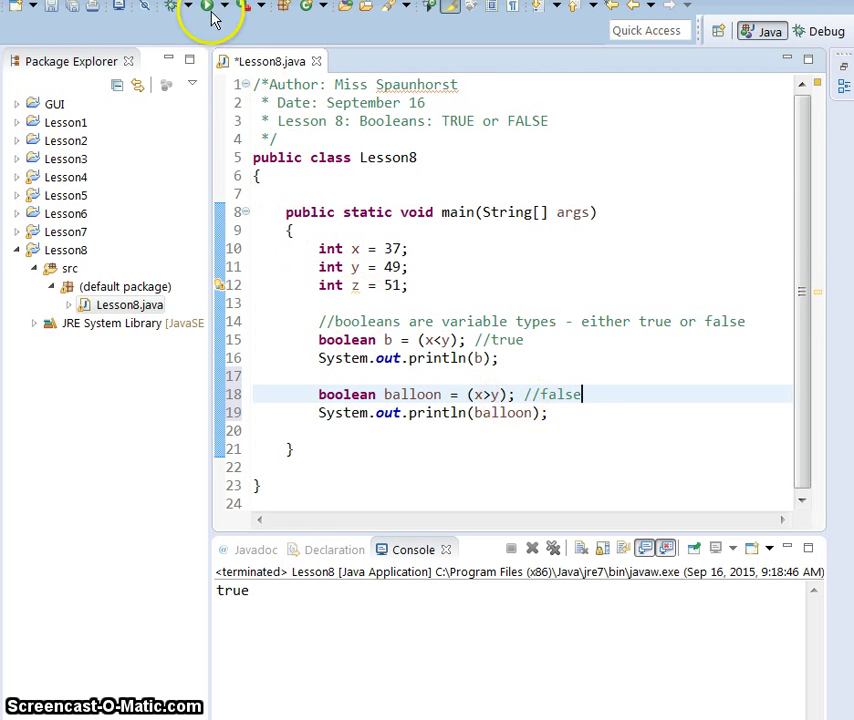
# Step: Run the program again and change b's comparison to x<=y
pyautogui.click(207, 6)
pyautogui.write('=')
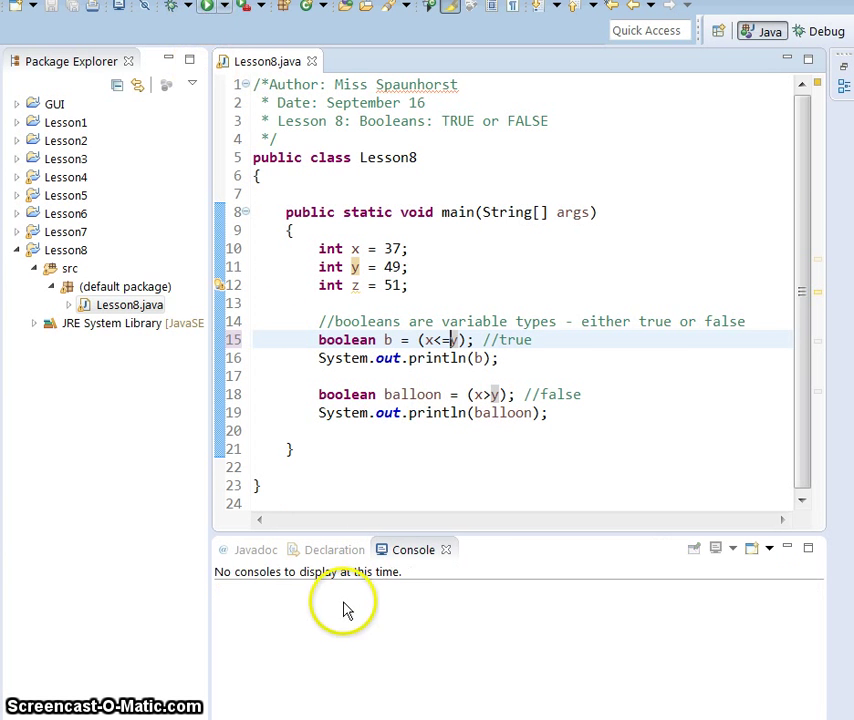
pyautogui.click(206, 7)
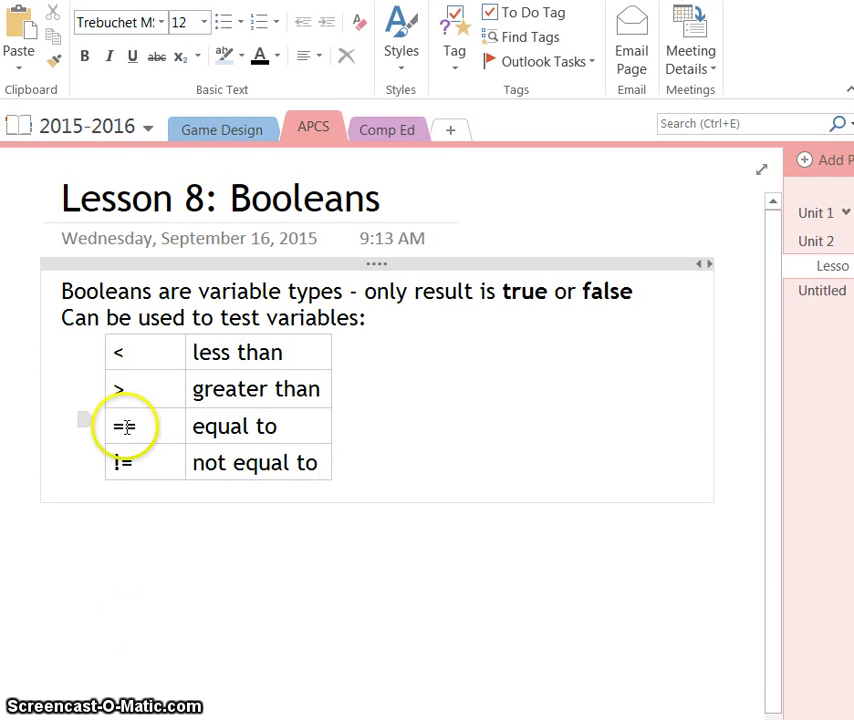
# Step: Double-click the == operator in OneNote's Lesson 8: Booleans comparison table
pyautogui.doubleClick(121, 426)
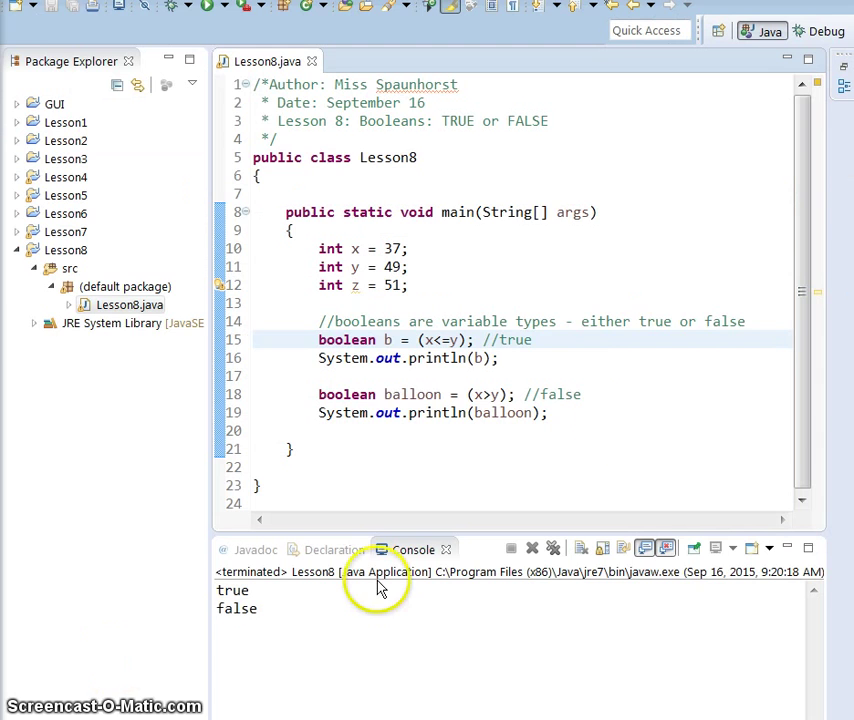
# Step: Select code in the Eclipse main method while setting up the bear boolean
pyautogui.moveTo(318, 339); pyautogui.dragTo(500, 358)
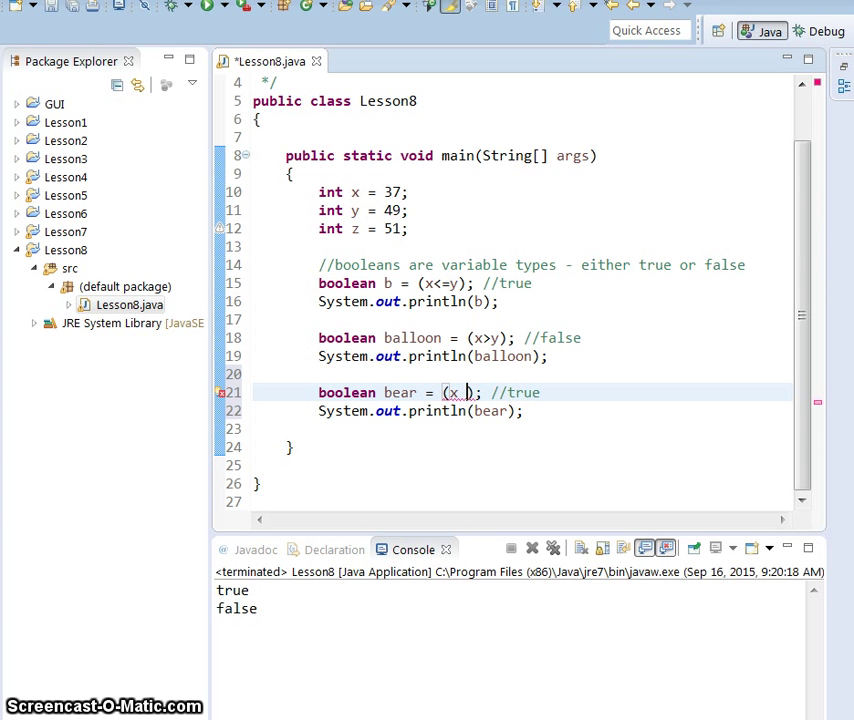
# Step: Make bear test x != 38 after trying == 37, running to print true
pyautogui.write('=')
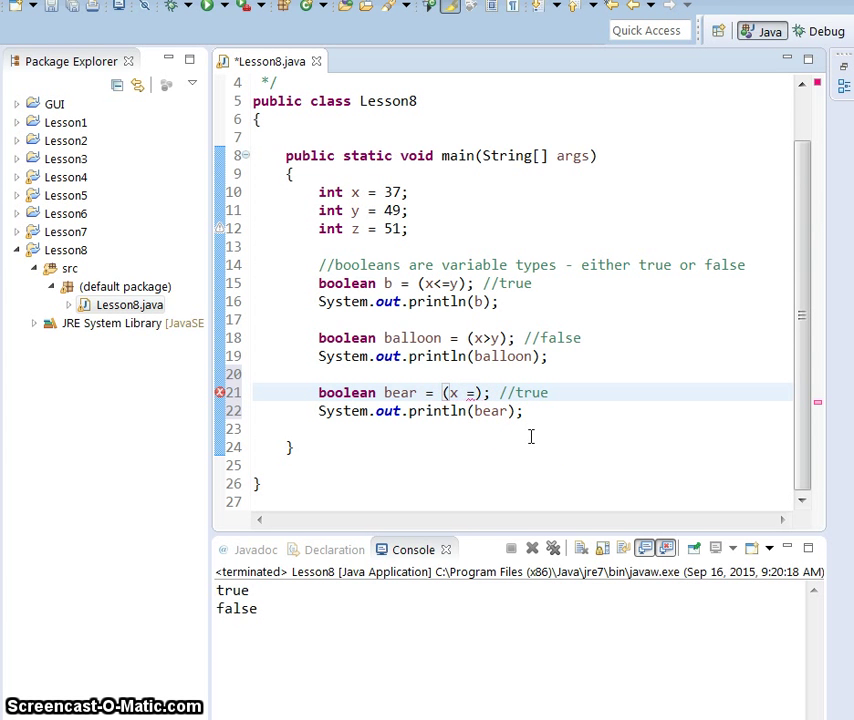
pyautogui.write('=')
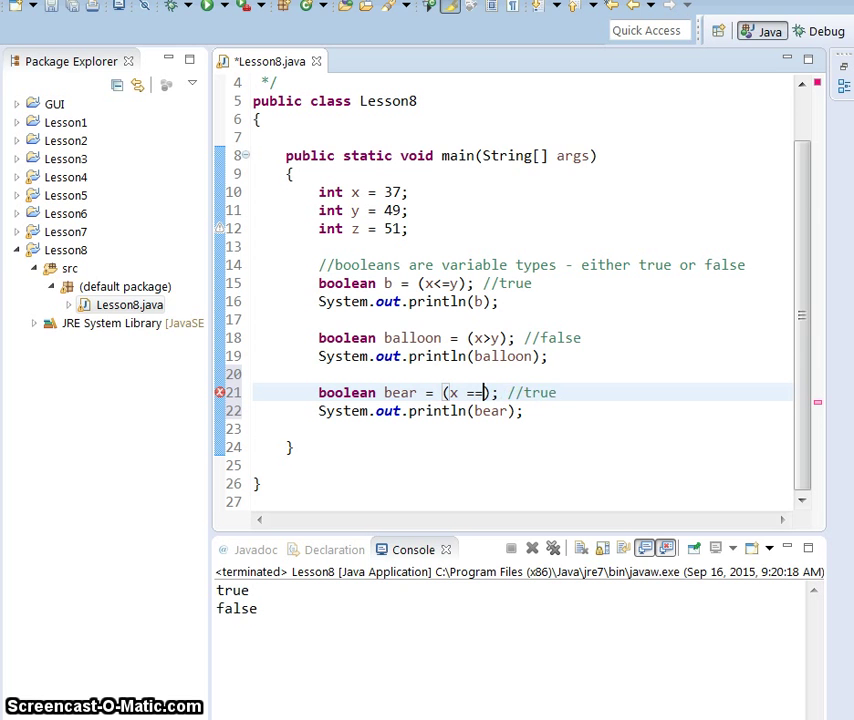
pyautogui.write('=37')
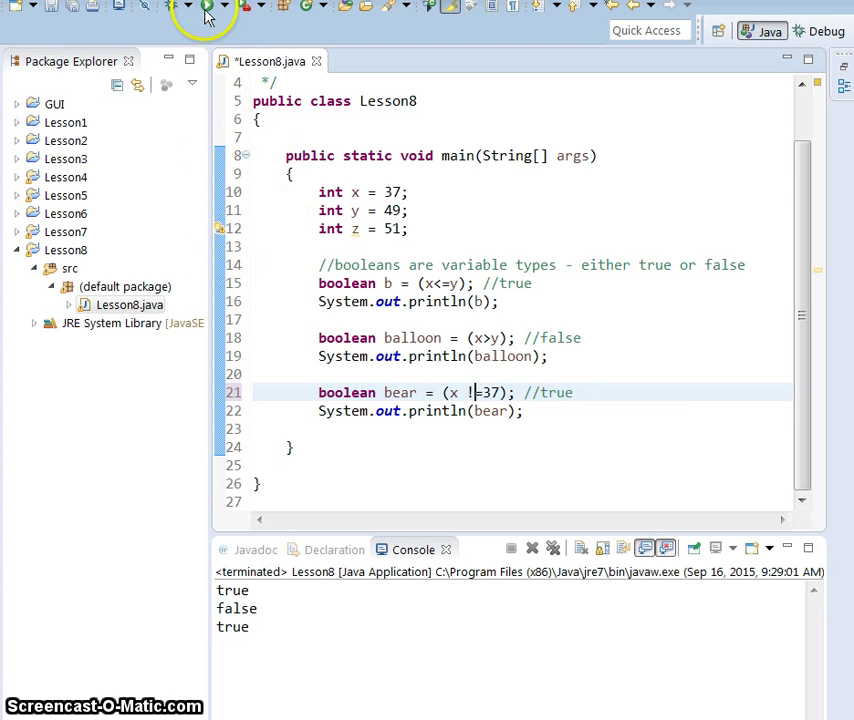
pyautogui.click(206, 7)
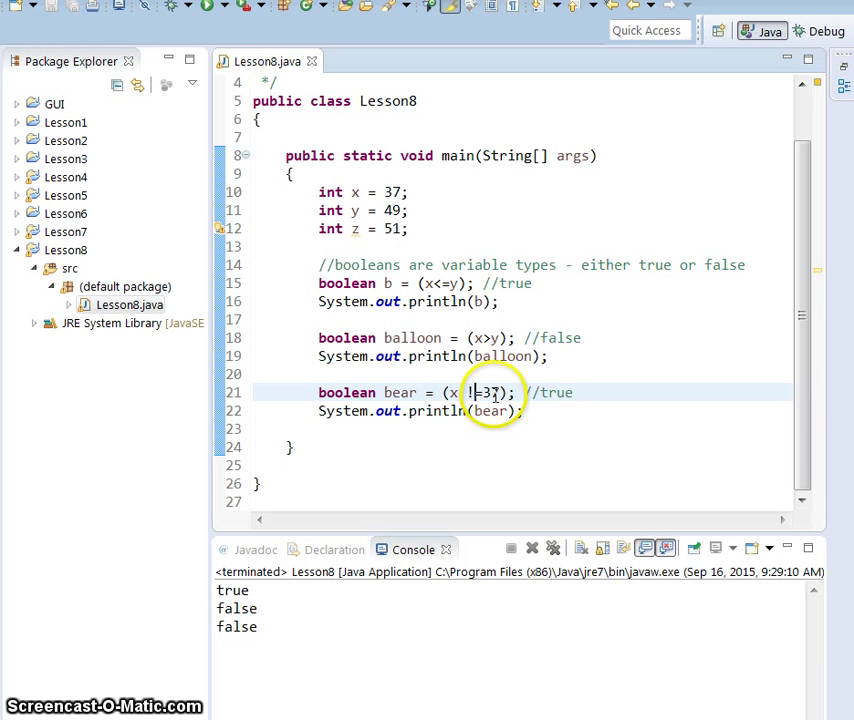
pyautogui.write('=38')
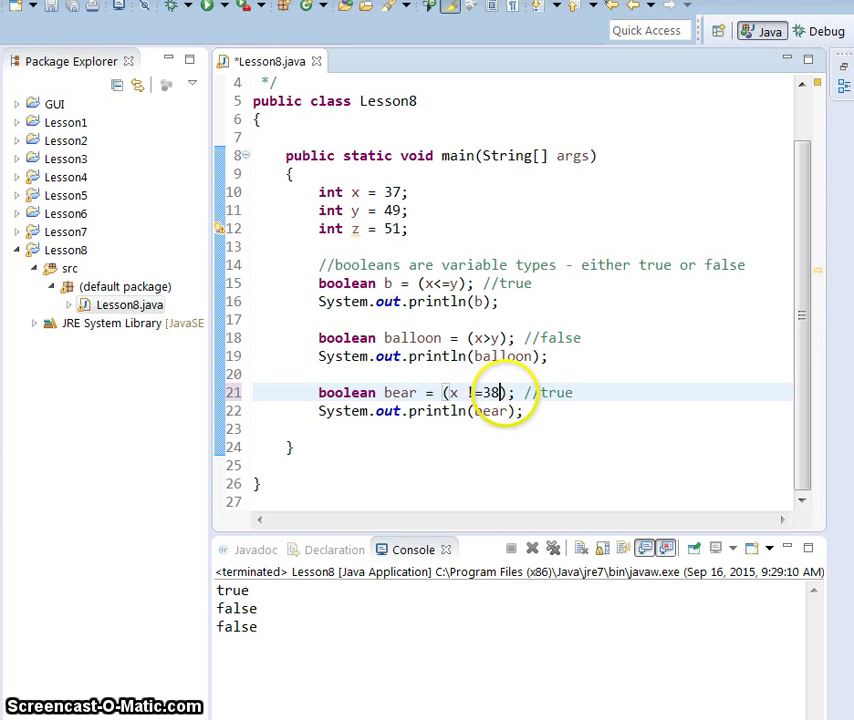
pyautogui.write('!')
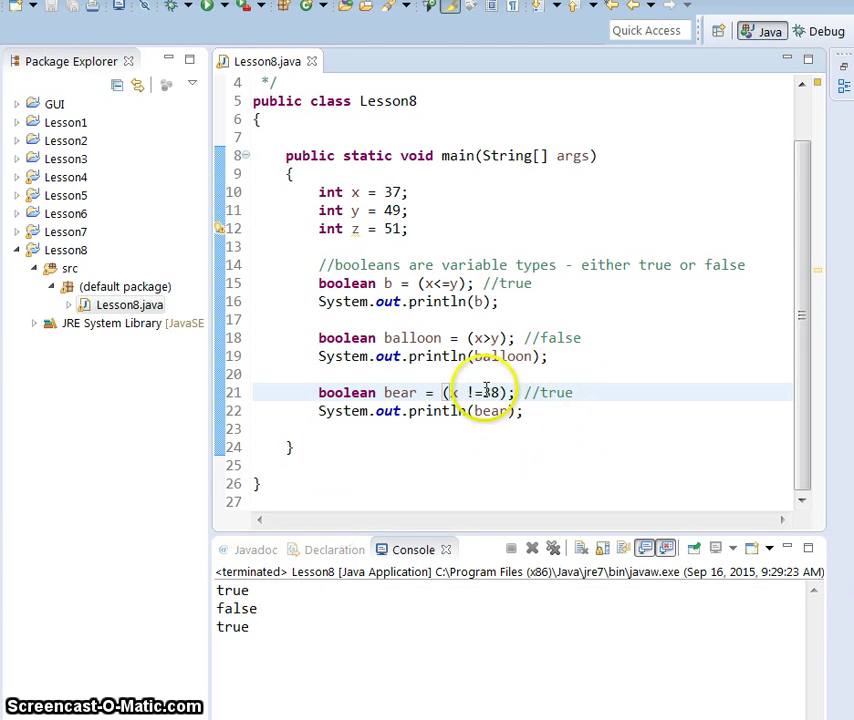
pyautogui.write(')')
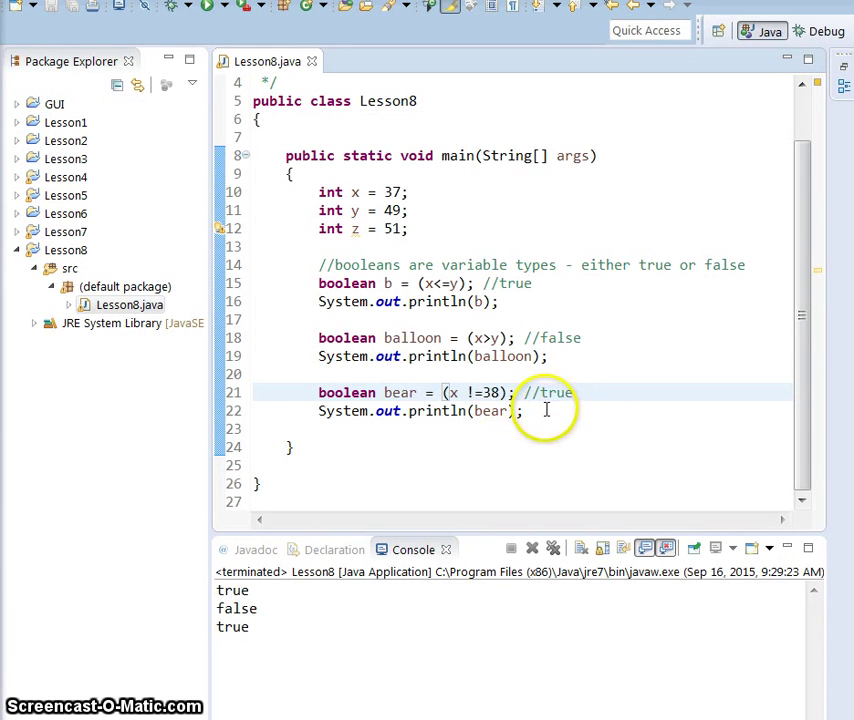
# Step: Place the cursor on the coffee boolean line below //multiple tests
pyautogui.click(580, 411)
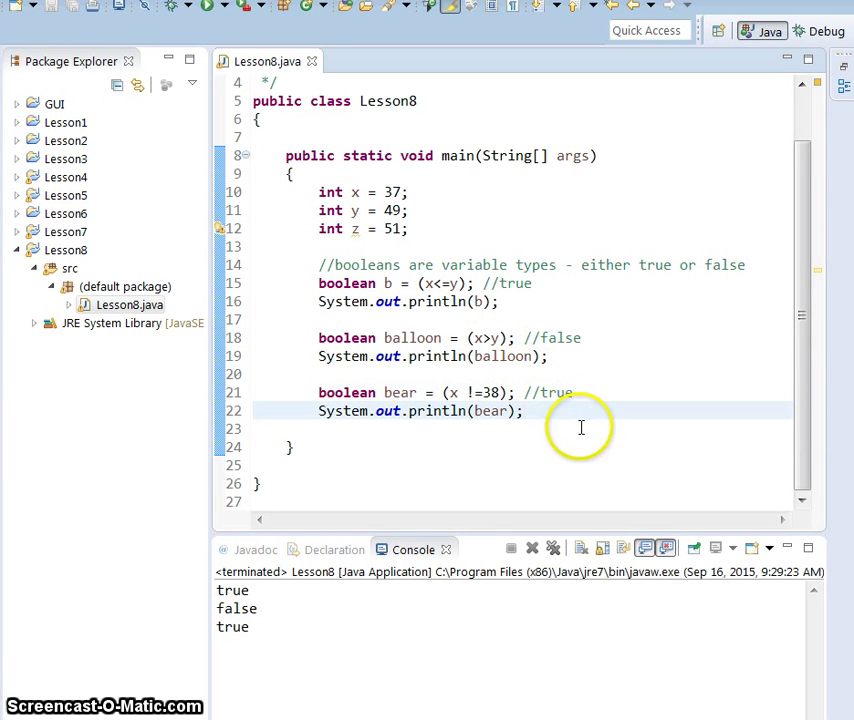
pyautogui.click(525, 411)
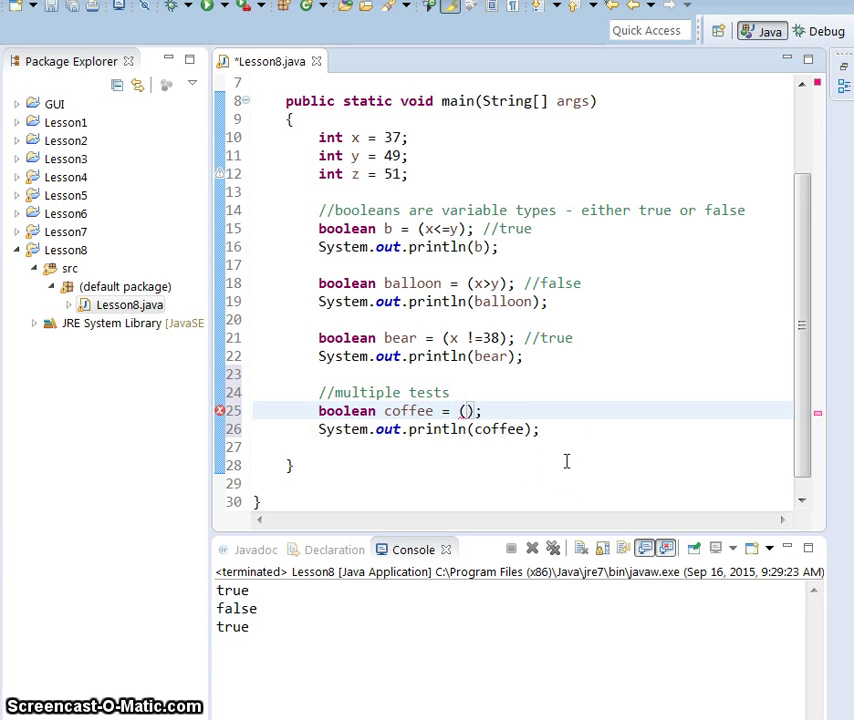
# Step: Fill the coffee boolean with (x<=y) && (y == z)
pyautogui.write('x<')
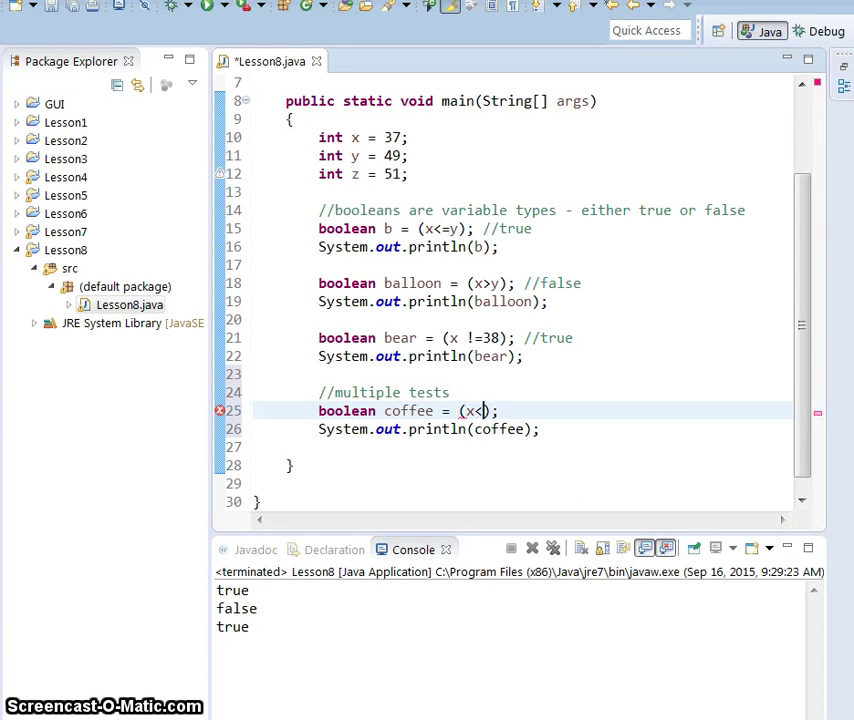
pyautogui.write('=y')
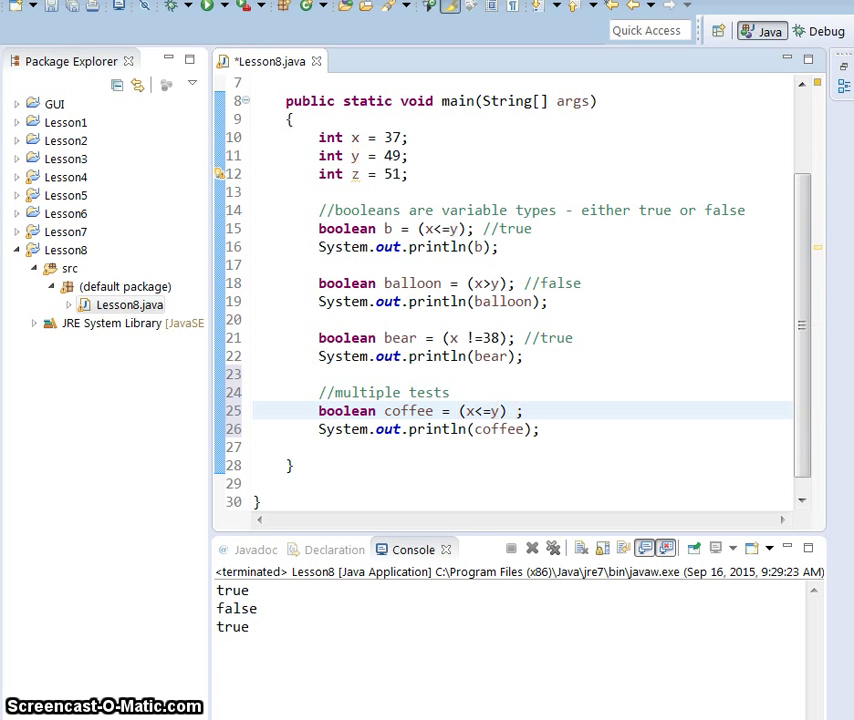
pyautogui.write('AND')
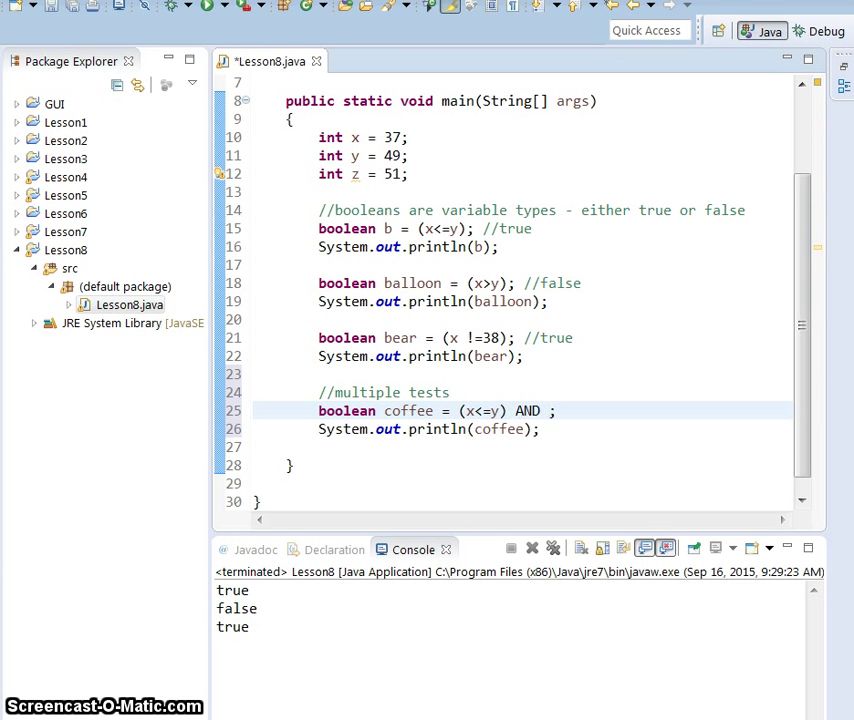
pyautogui.write('(y =')
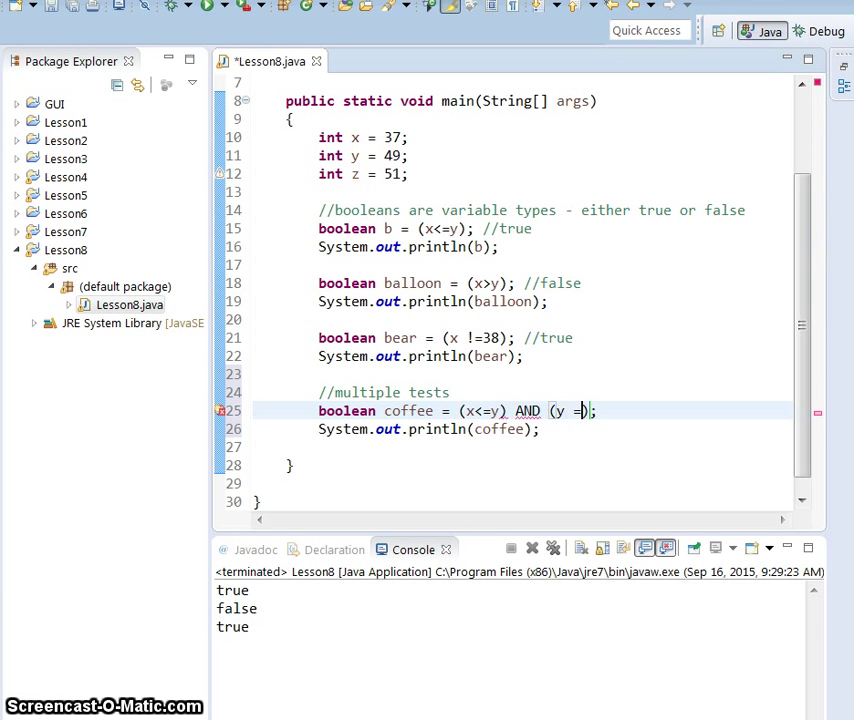
pyautogui.write('z')
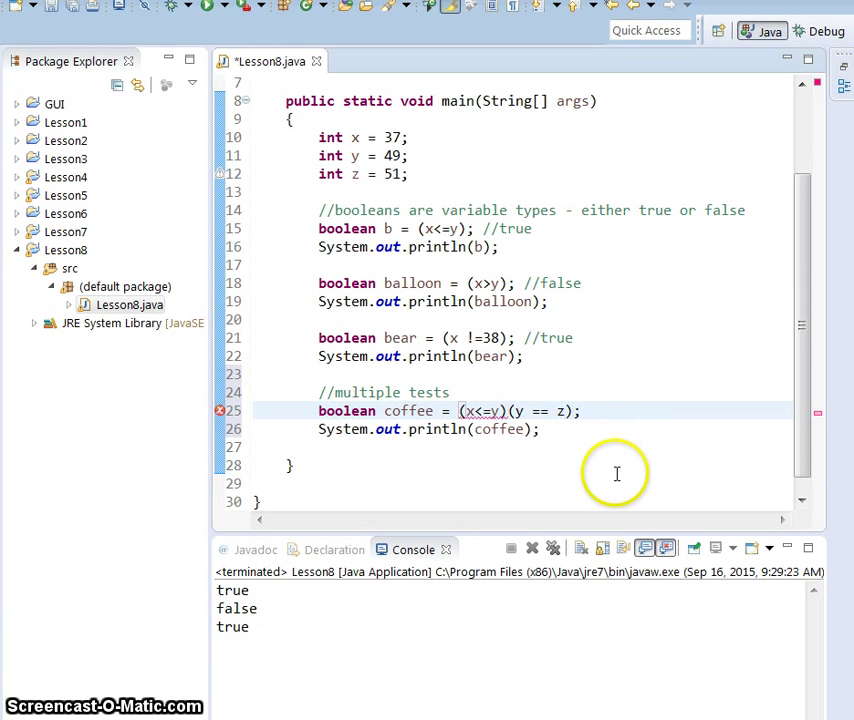
pyautogui.write('&&')
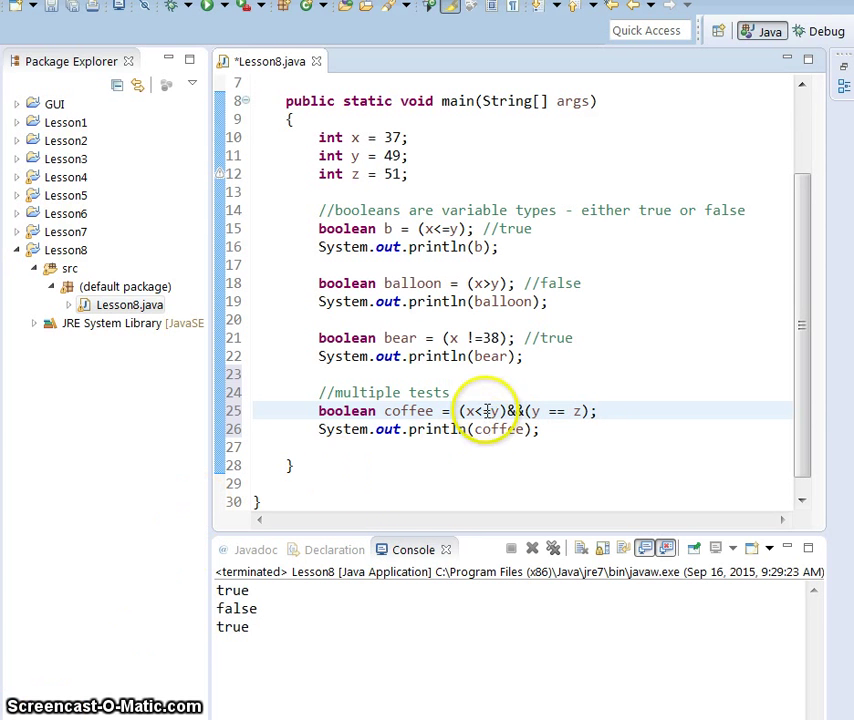
# Step: Comment the coffee line as //true && false
pyautogui.write('//')
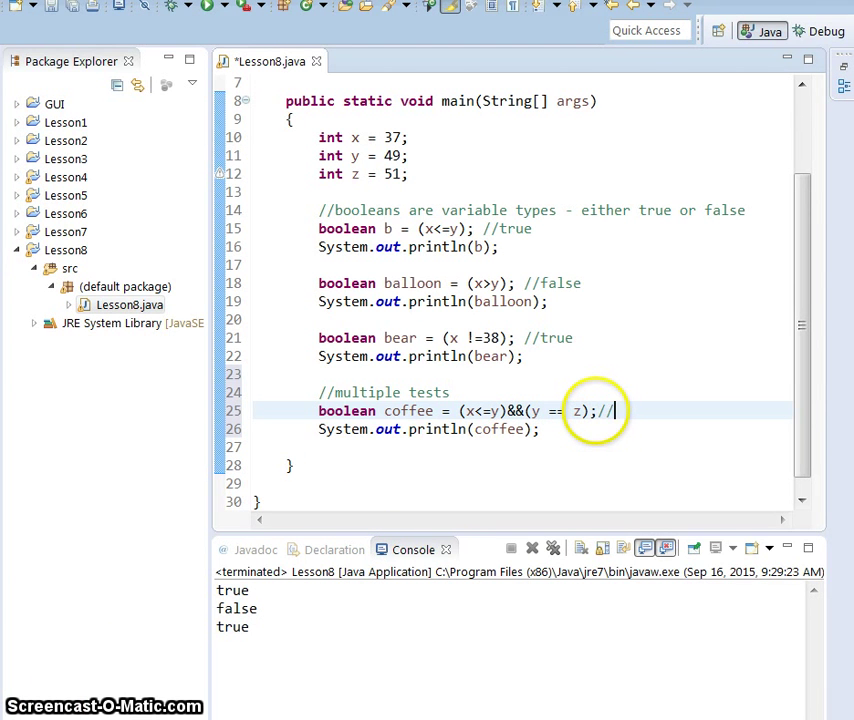
pyautogui.write('true')
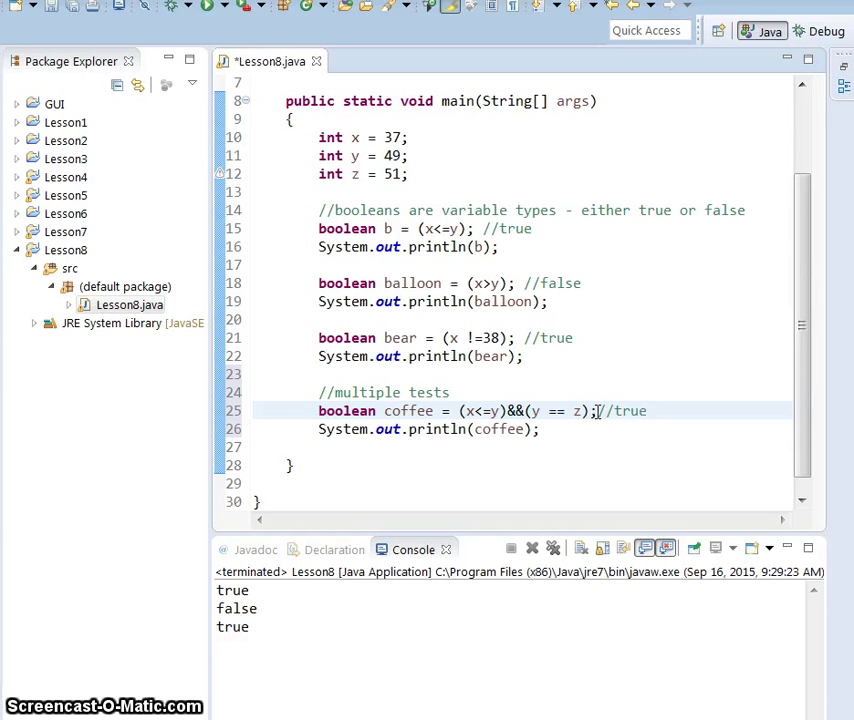
pyautogui.write('&&')
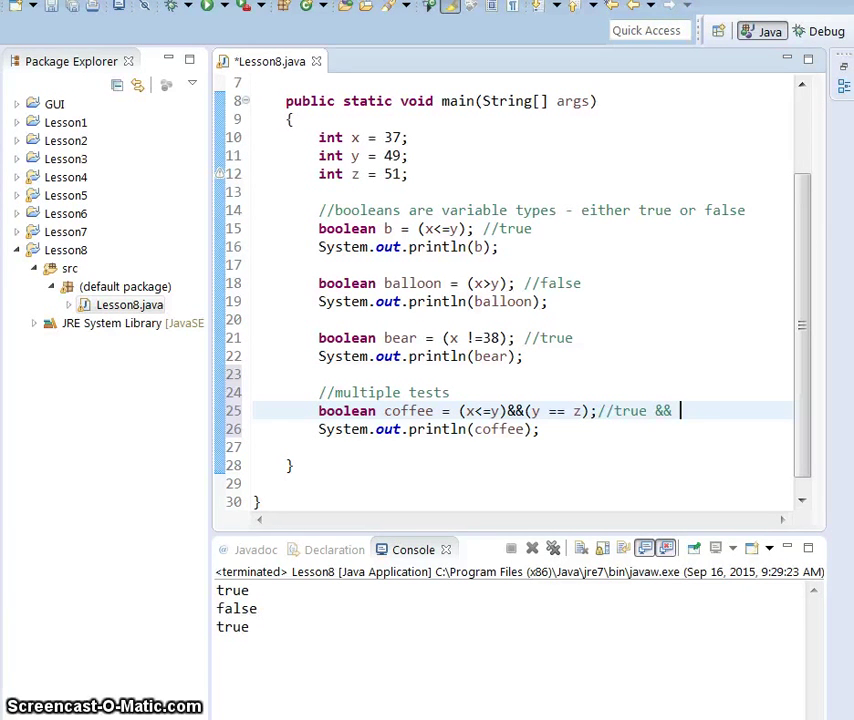
pyautogui.write('false')
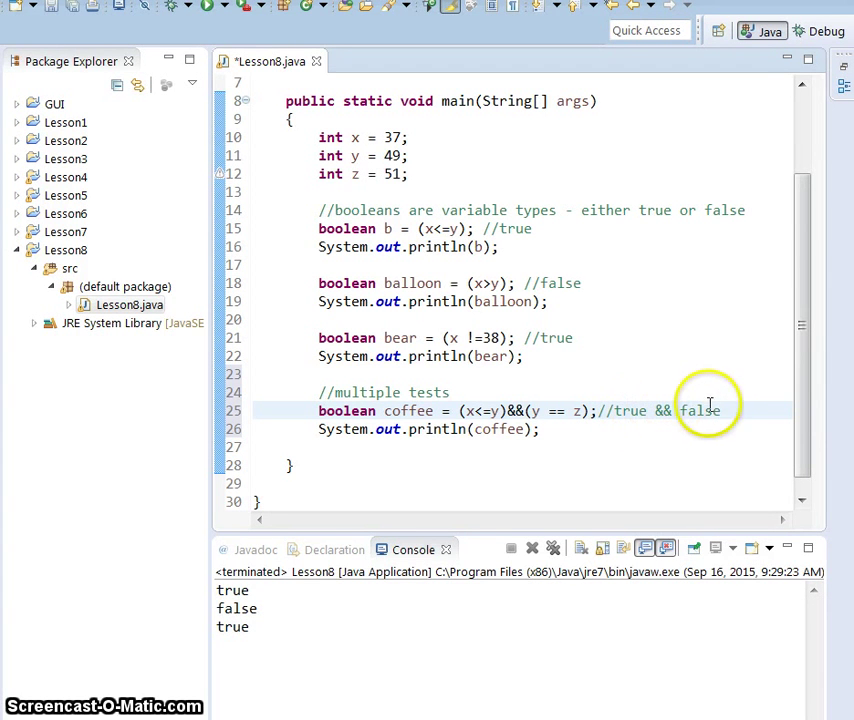
pyautogui.moveTo(662, 421)
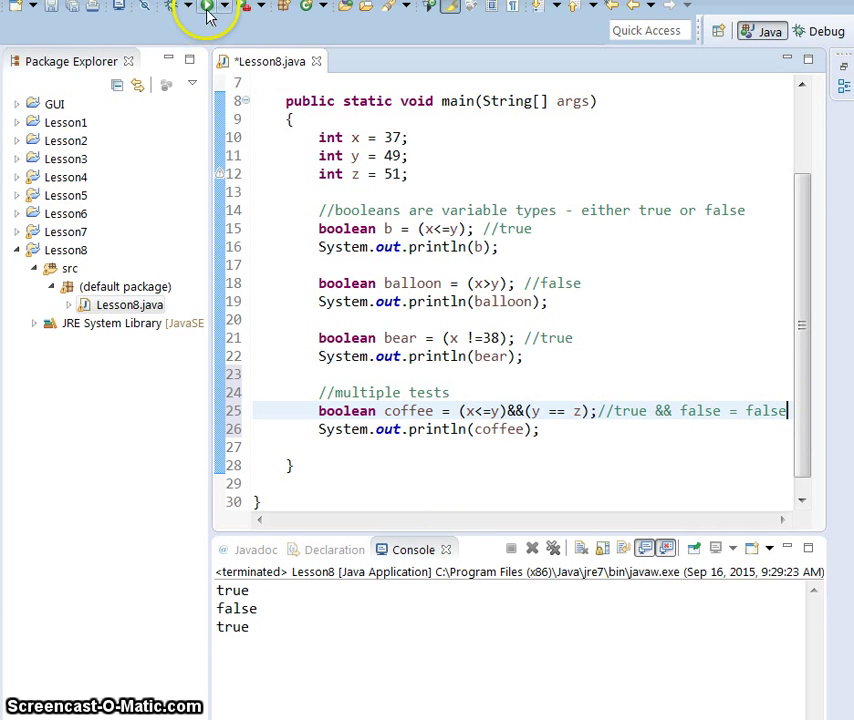
# Step: Run the program to print coffee's false result to the console
pyautogui.click(206, 7)
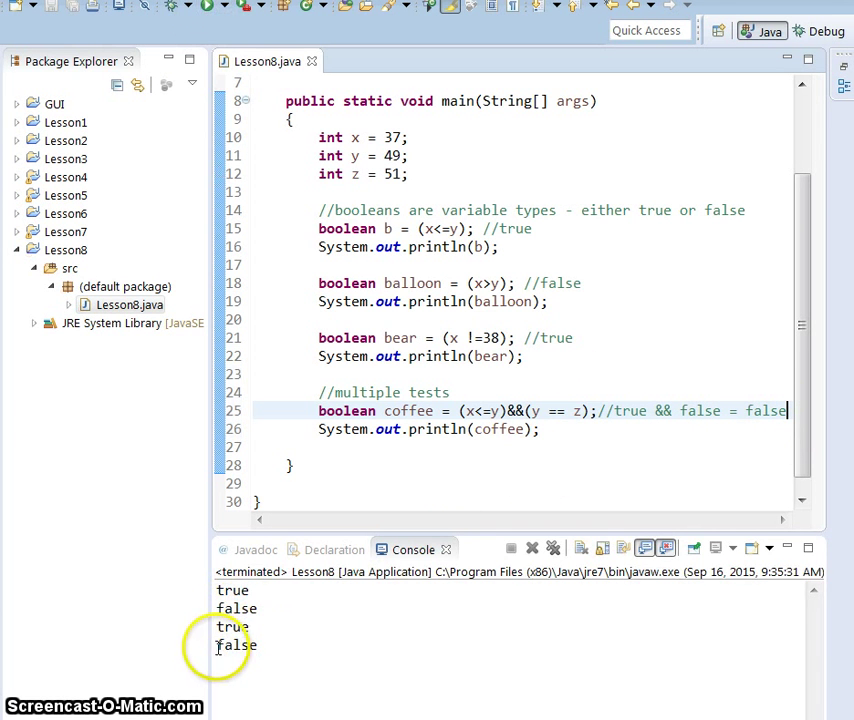
pyautogui.moveTo(135, 690)
pyautogui.write('!')
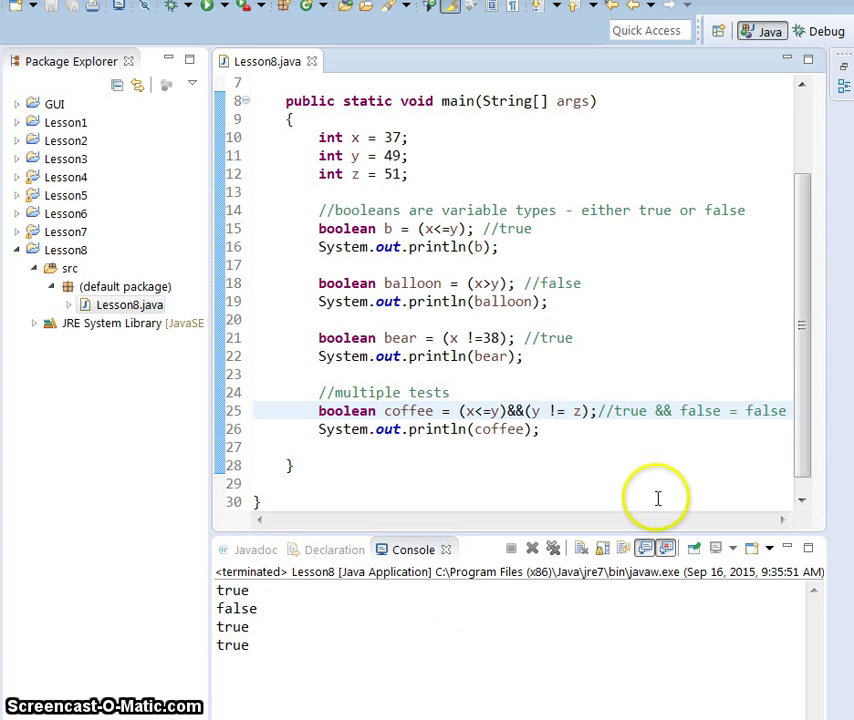
pyautogui.moveTo(578, 432)
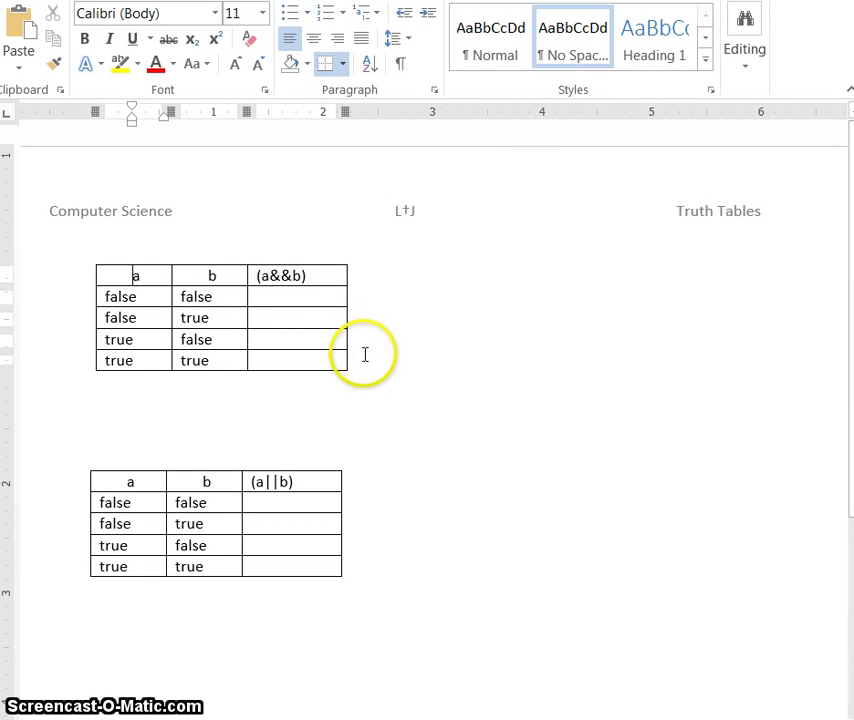
# Step: Bring up the truth tables handout showing the empty AND and OR tables
pyautogui.click(120, 297)
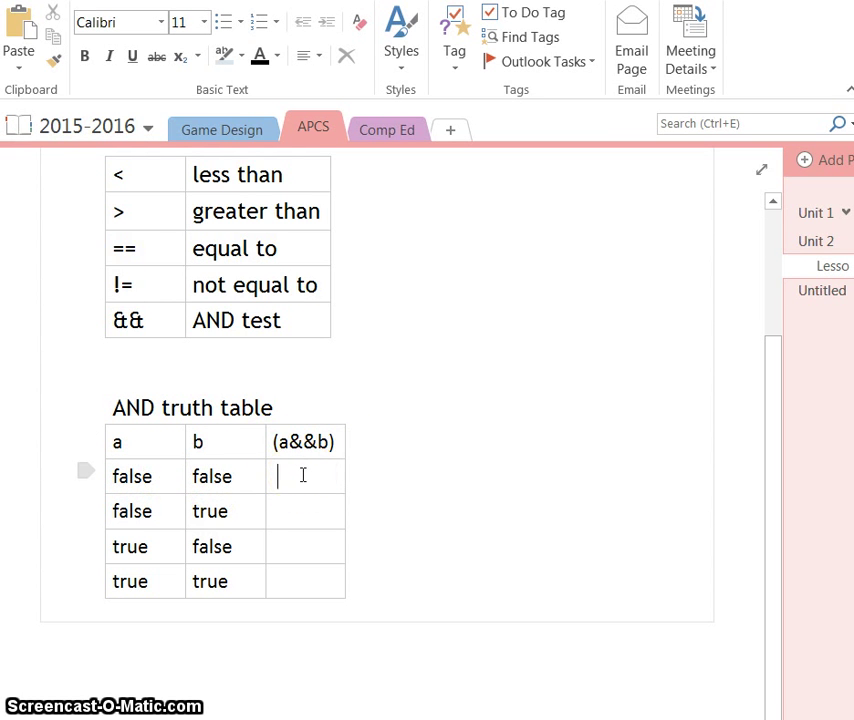
# Step: Enter false, false, false, true down the (a&&b) result column
pyautogui.write('false')
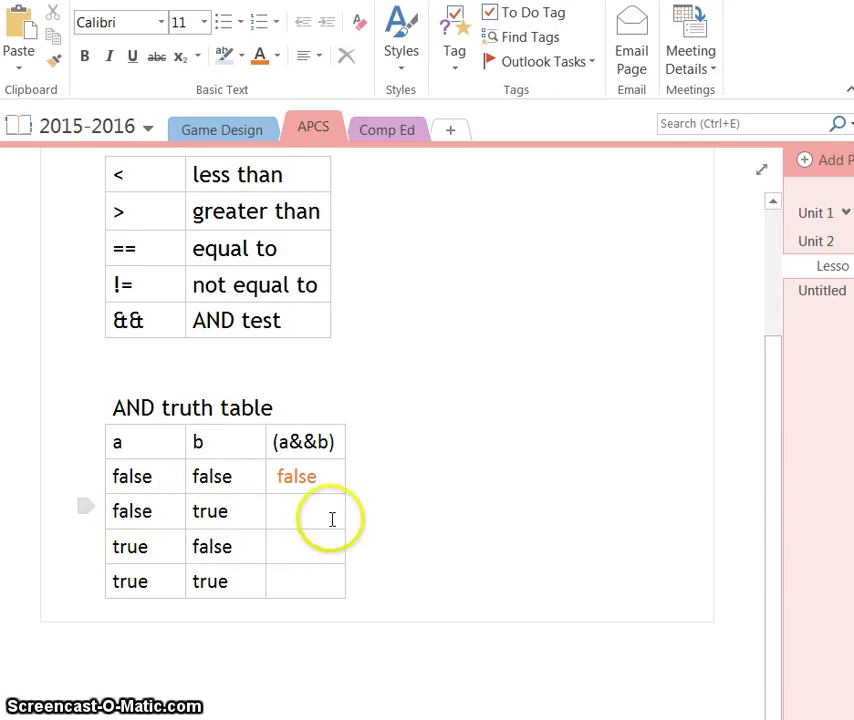
pyautogui.write('fl')
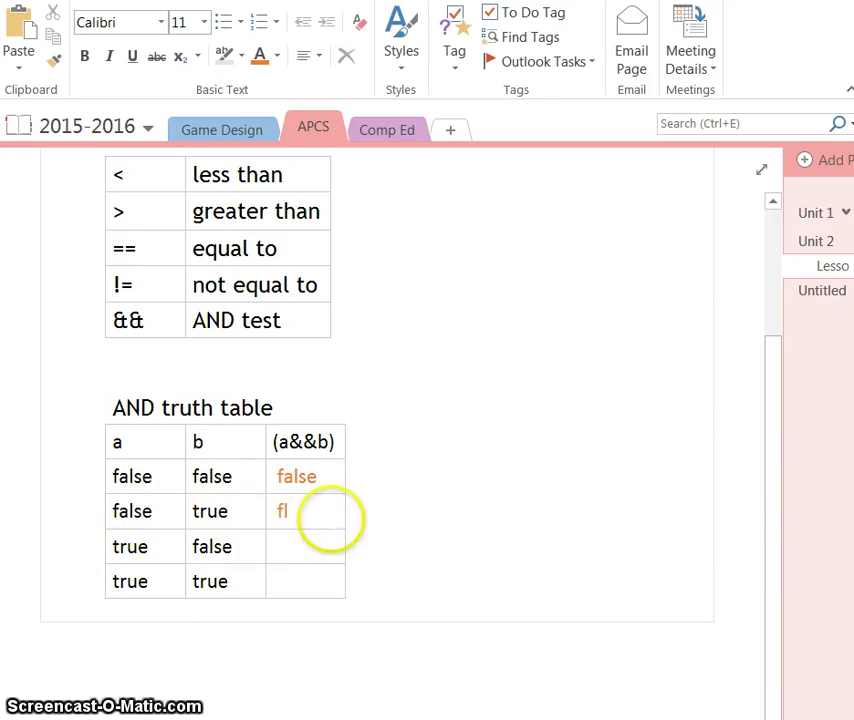
pyautogui.write('alse')
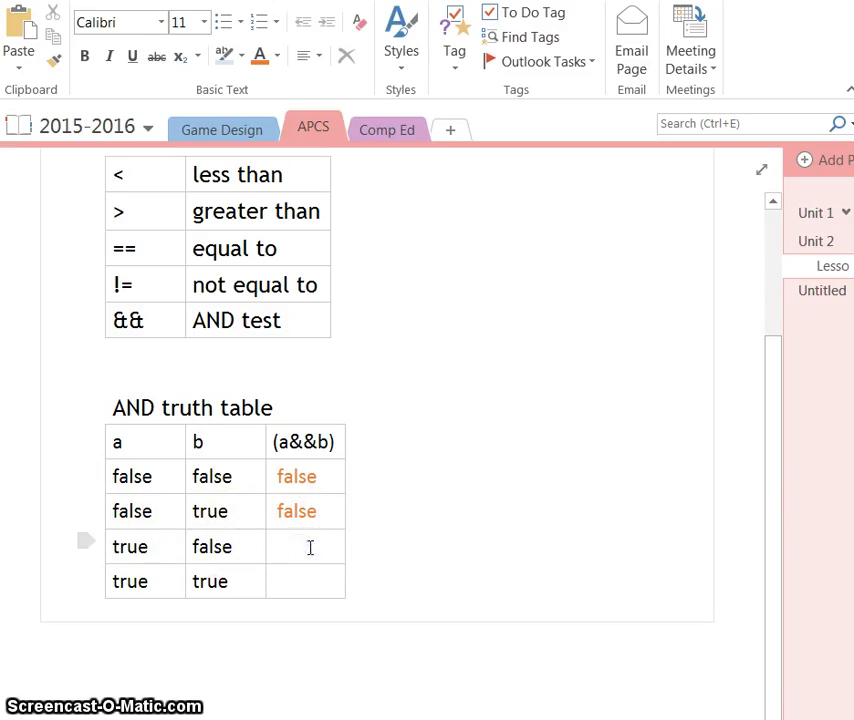
pyautogui.write('false')
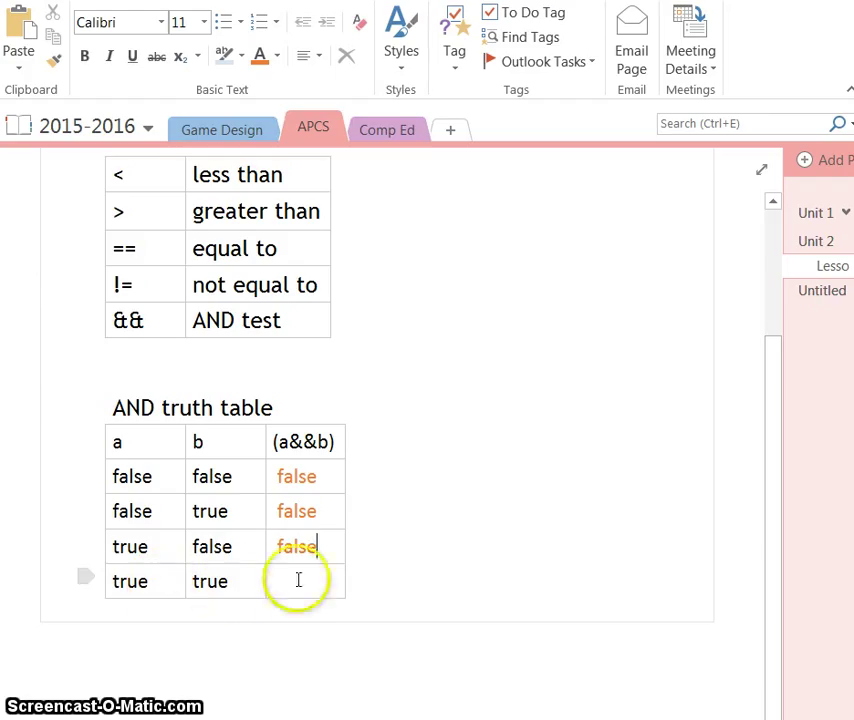
pyautogui.write('true')
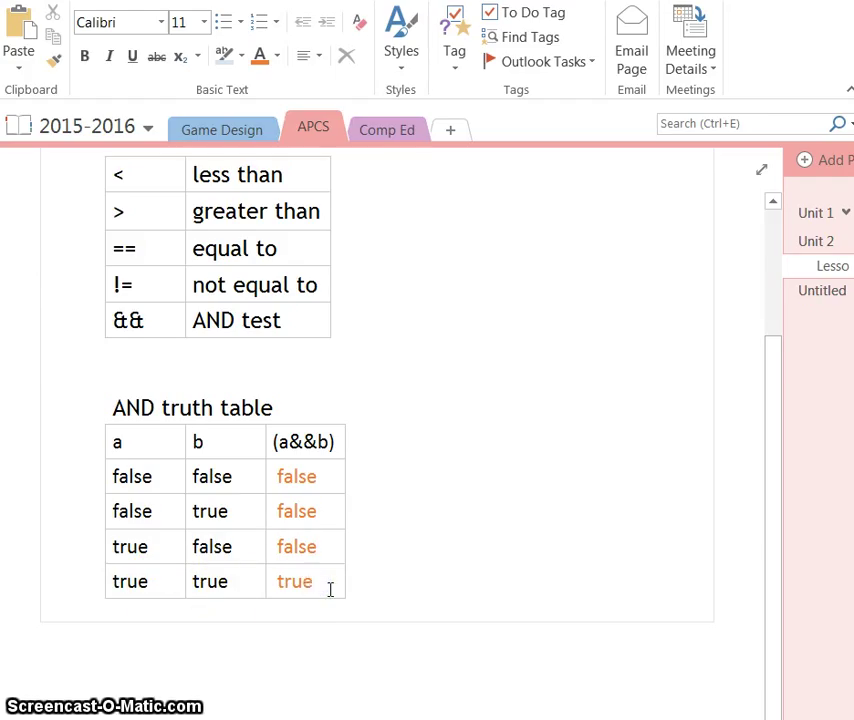